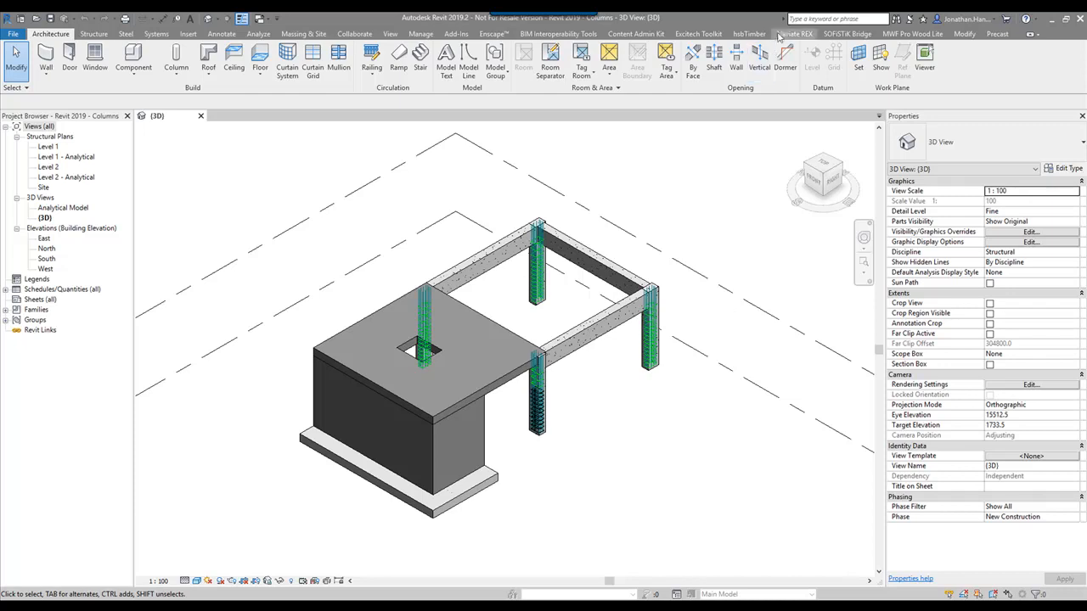
# - Show the Navisoft Rebar Extension tools on the ribbon
pyautogui.click(794, 34)
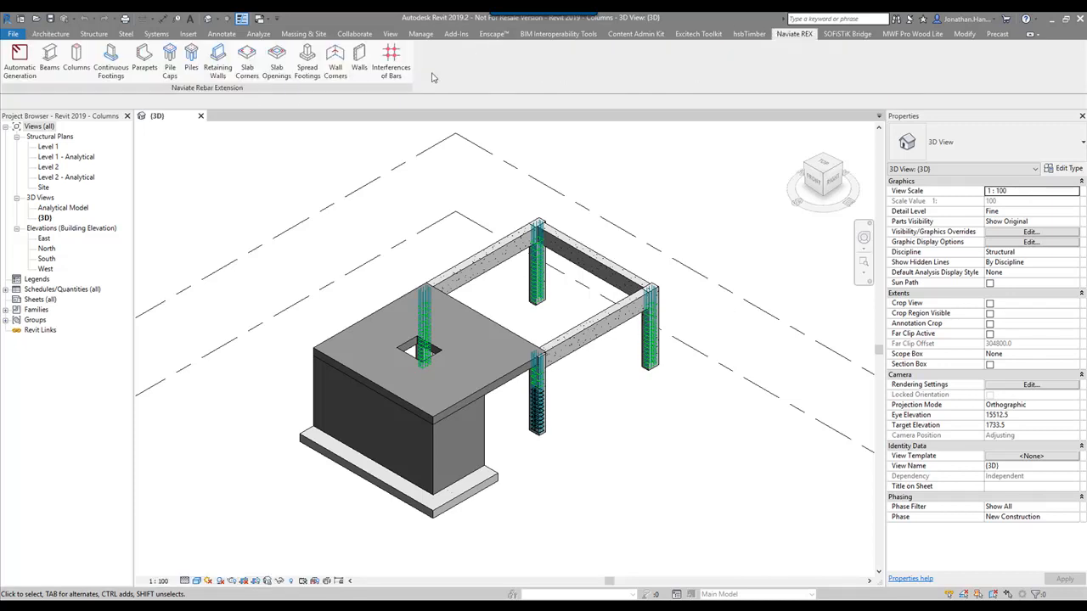
pyautogui.moveTo(275, 64)
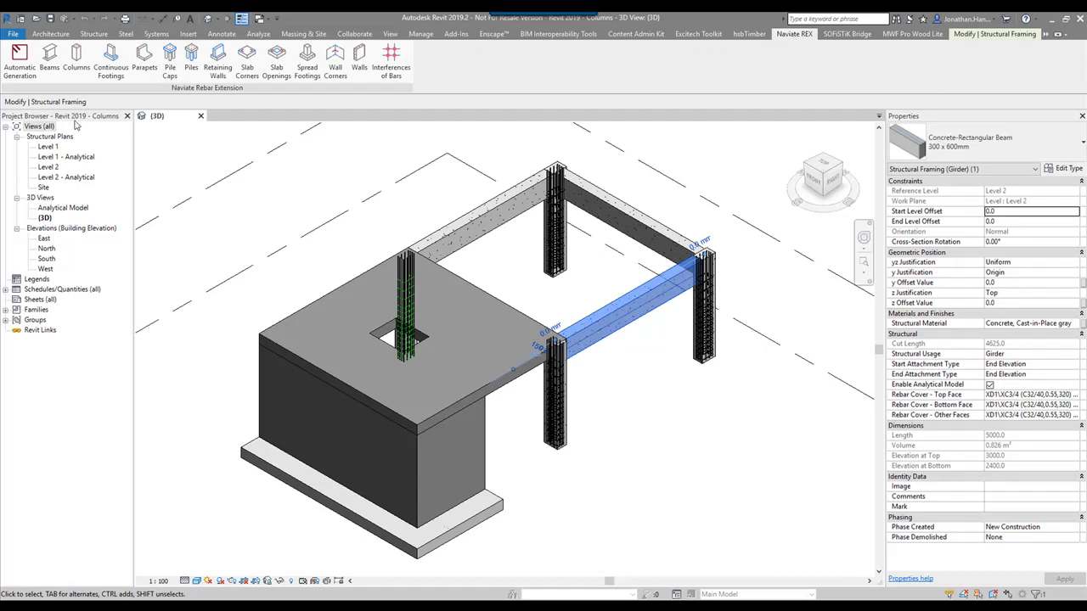
pyautogui.moveTo(49, 61)
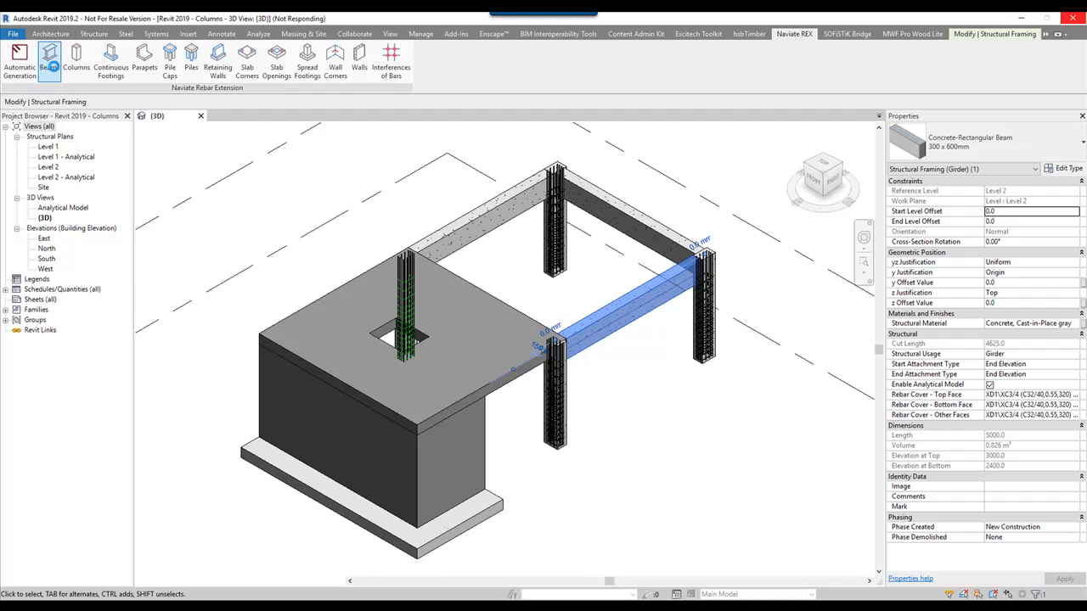
# - Launch beam reinforcement and review the UK BS 8666:2005 reinforcing bar databases under Regional settings
pyautogui.click(47, 61)
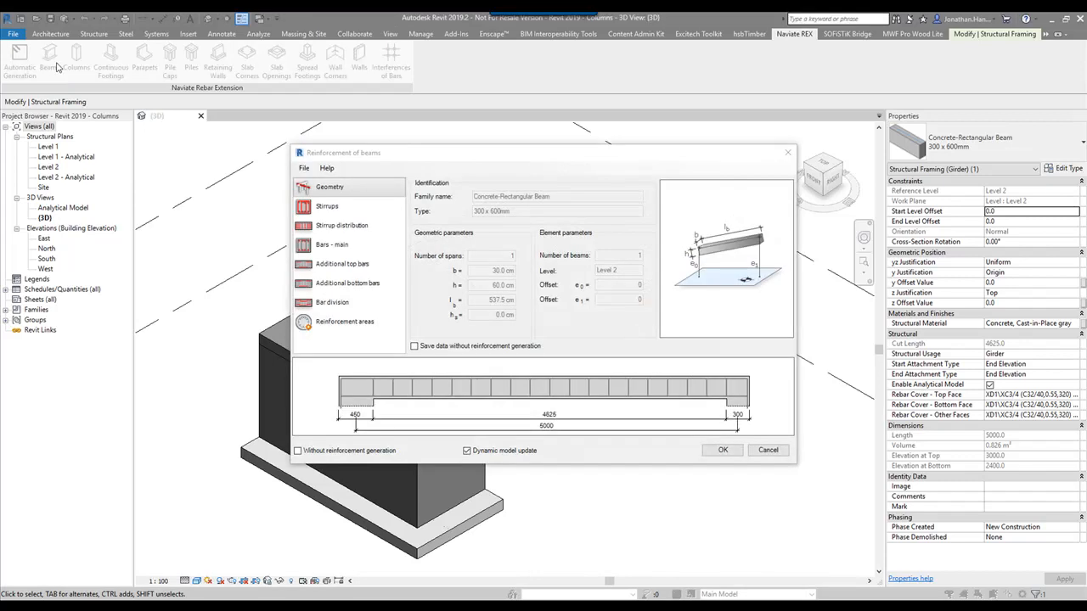
pyautogui.moveTo(313, 154)
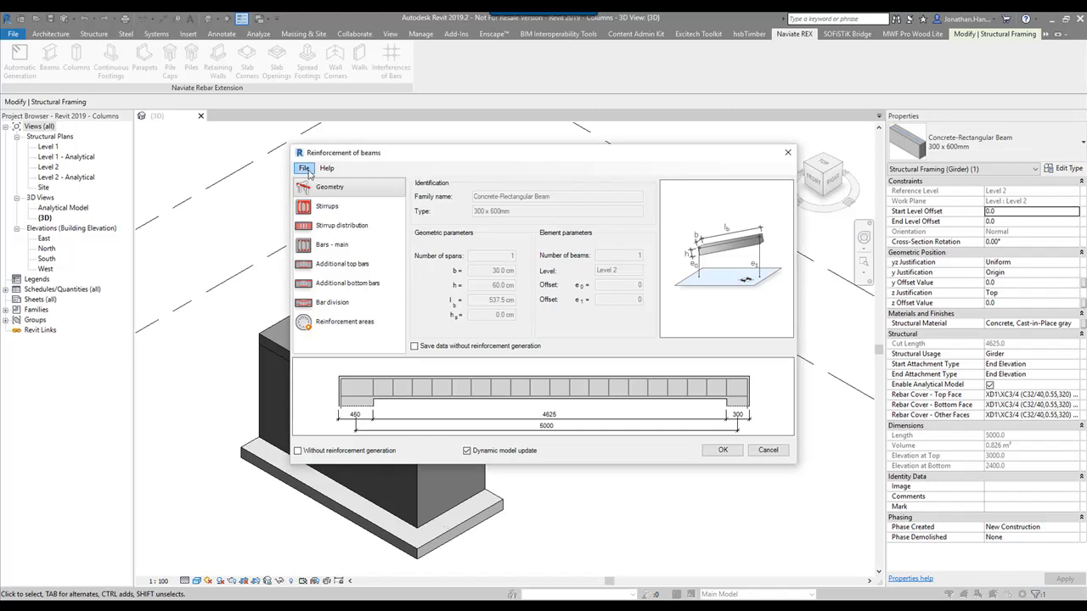
pyautogui.click(304, 168)
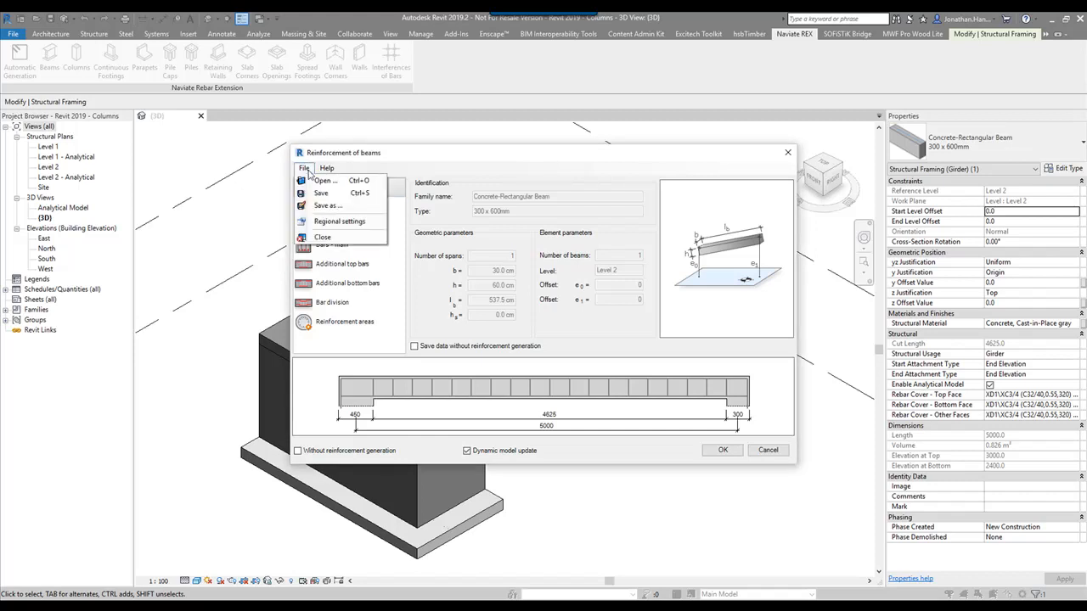
pyautogui.click(340, 220)
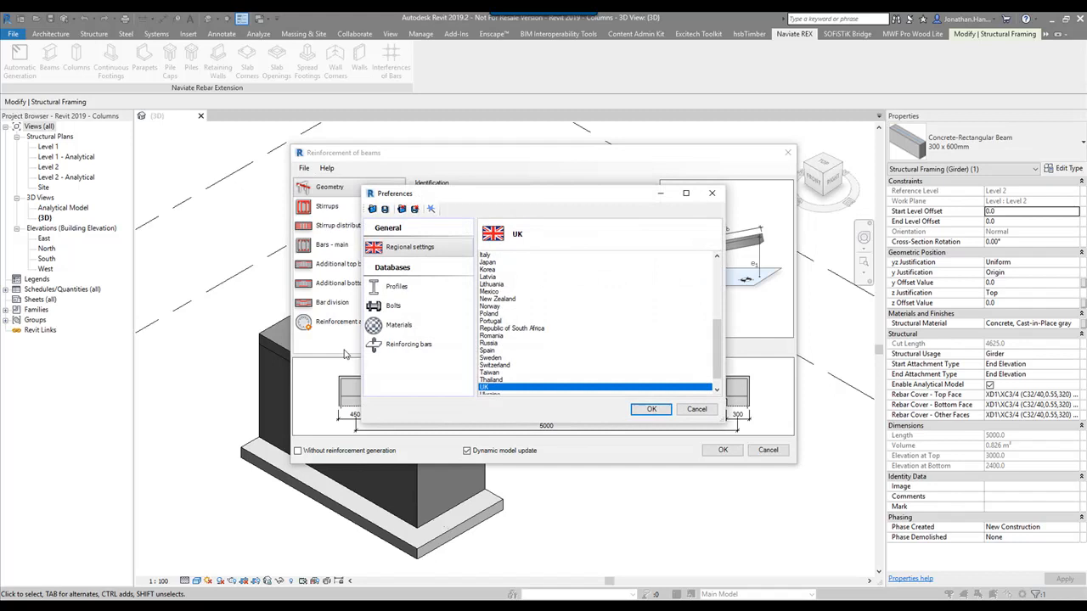
pyautogui.click(408, 343)
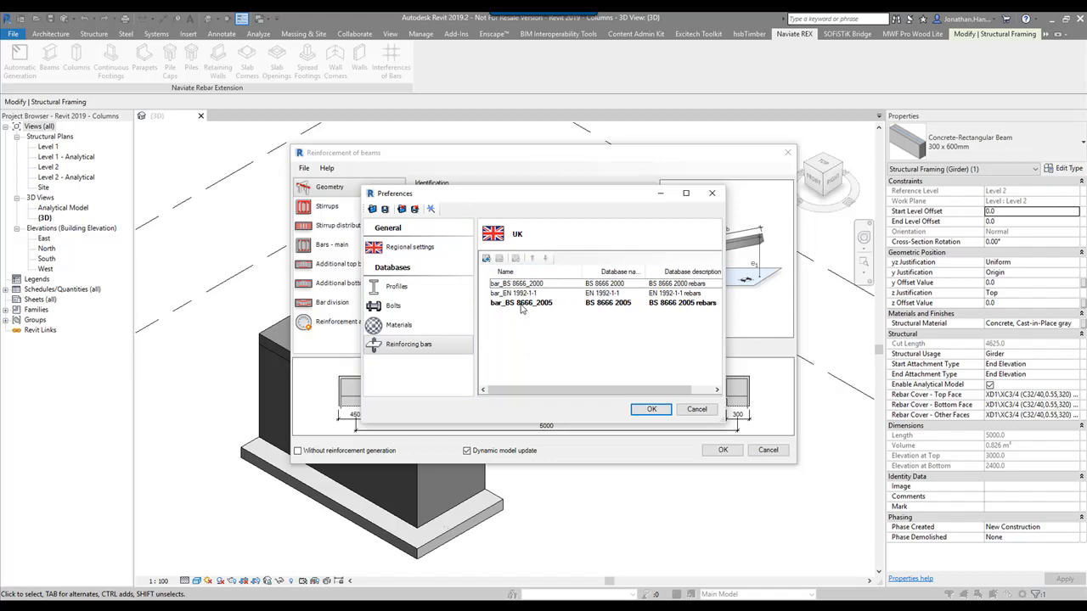
pyautogui.moveTo(611, 390)
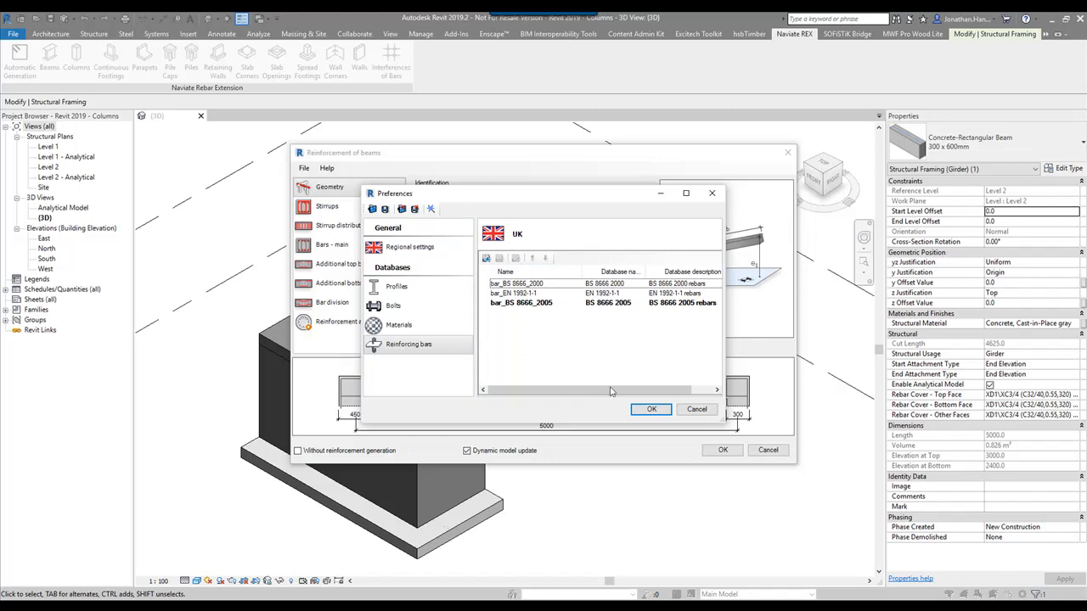
pyautogui.click(652, 409)
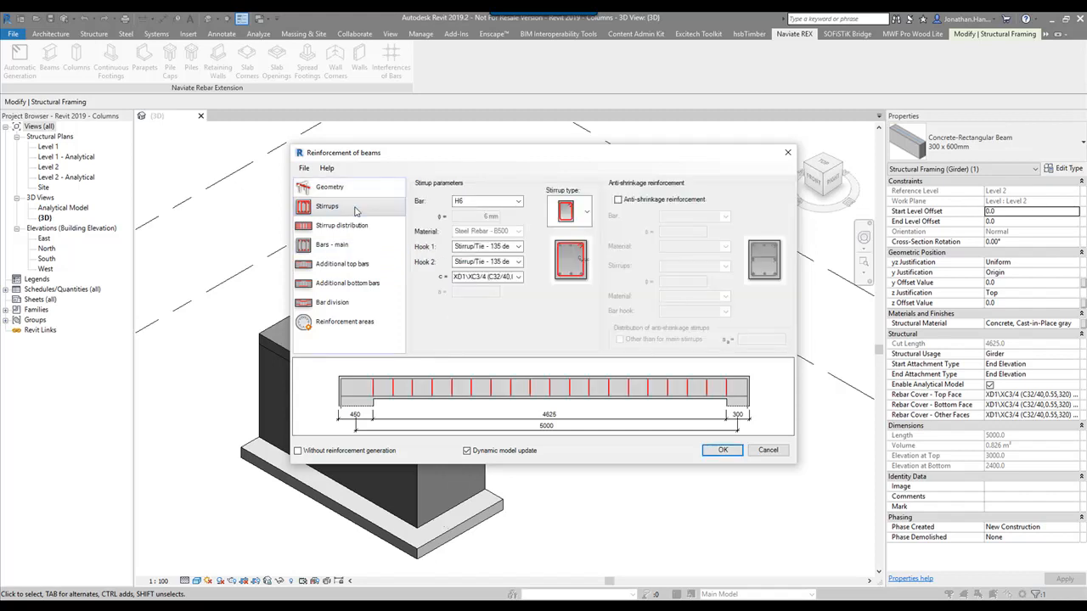
# - Set the stirrups to H10 bars with a closed rectangular stirrup shape
pyautogui.click(518, 200)
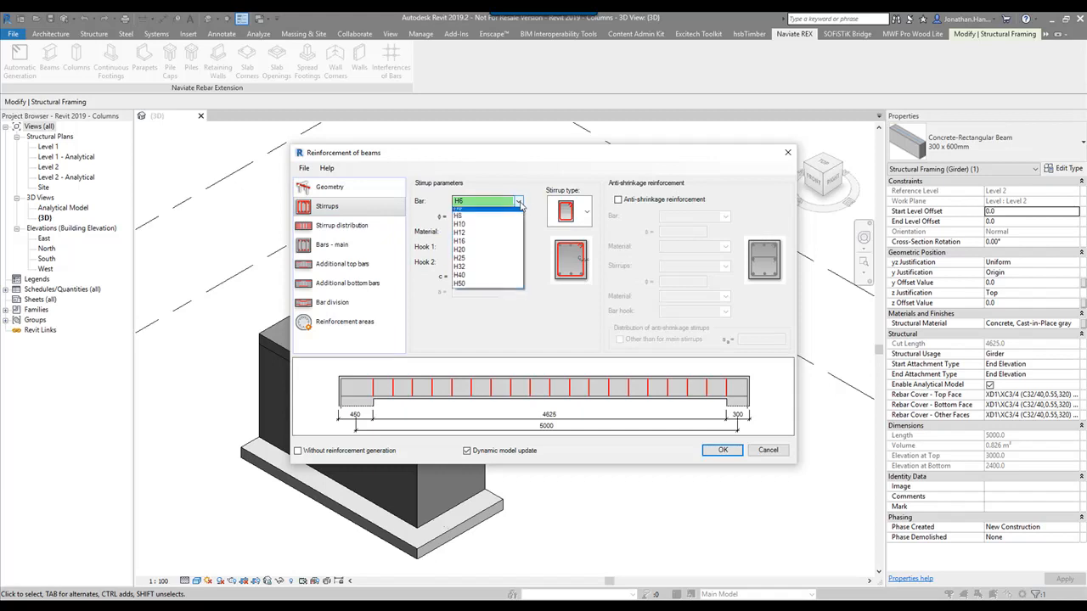
pyautogui.click(458, 224)
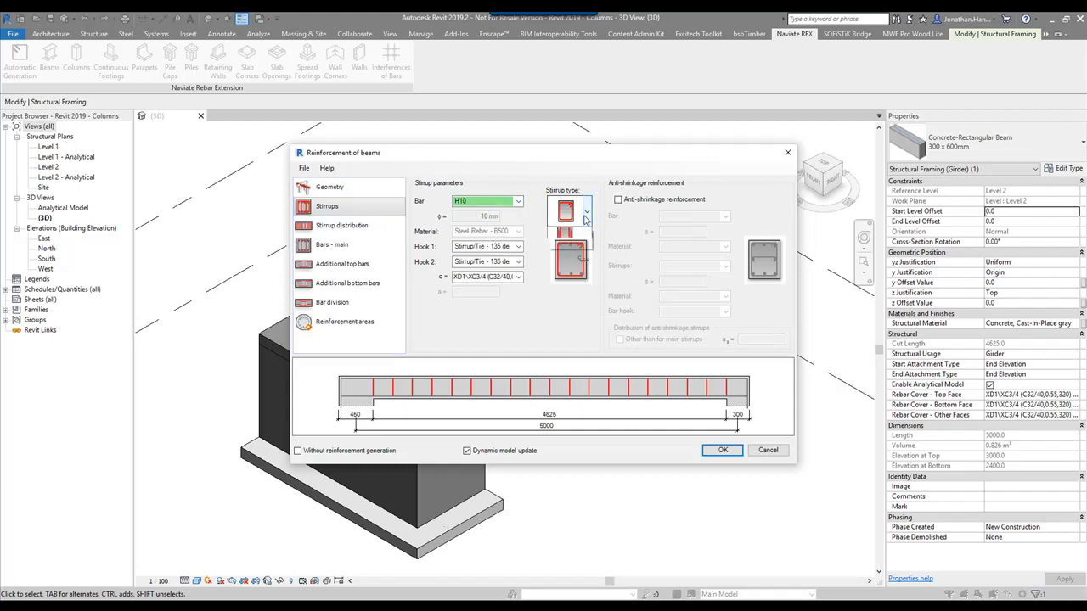
pyautogui.click(584, 211)
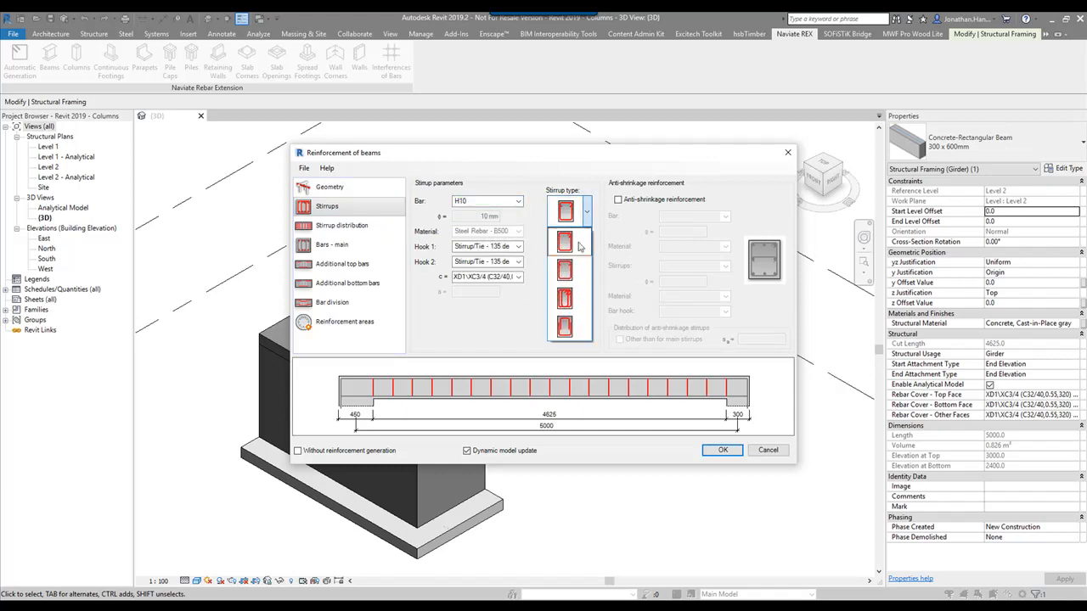
pyautogui.click(563, 210)
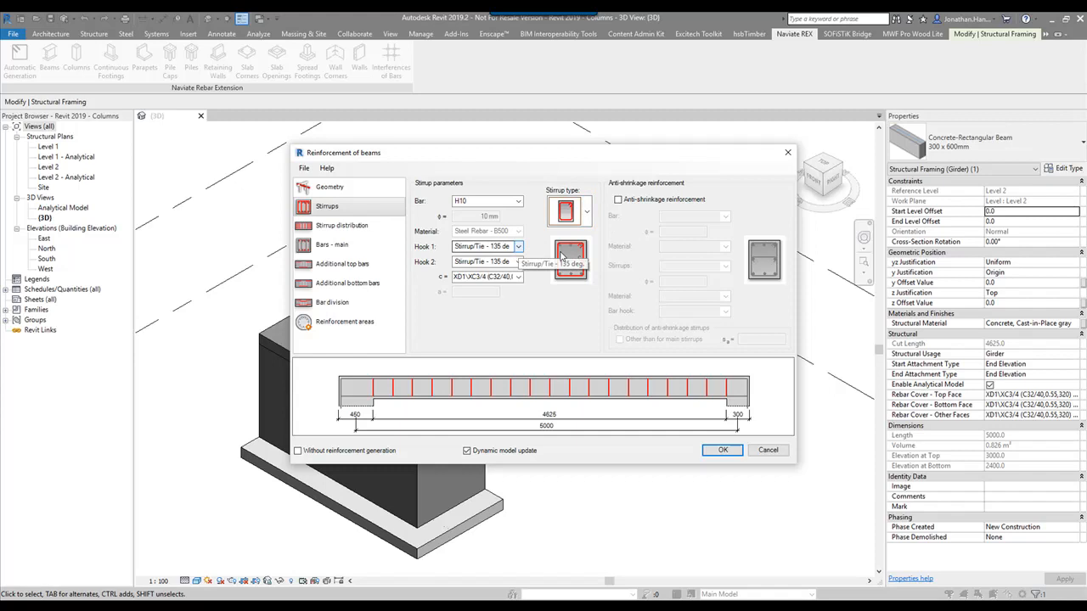
# - Keep Hook 1 as Stirrup/Tie 135 deg and leave anti-shrinkage reinforcement off
pyautogui.click(518, 246)
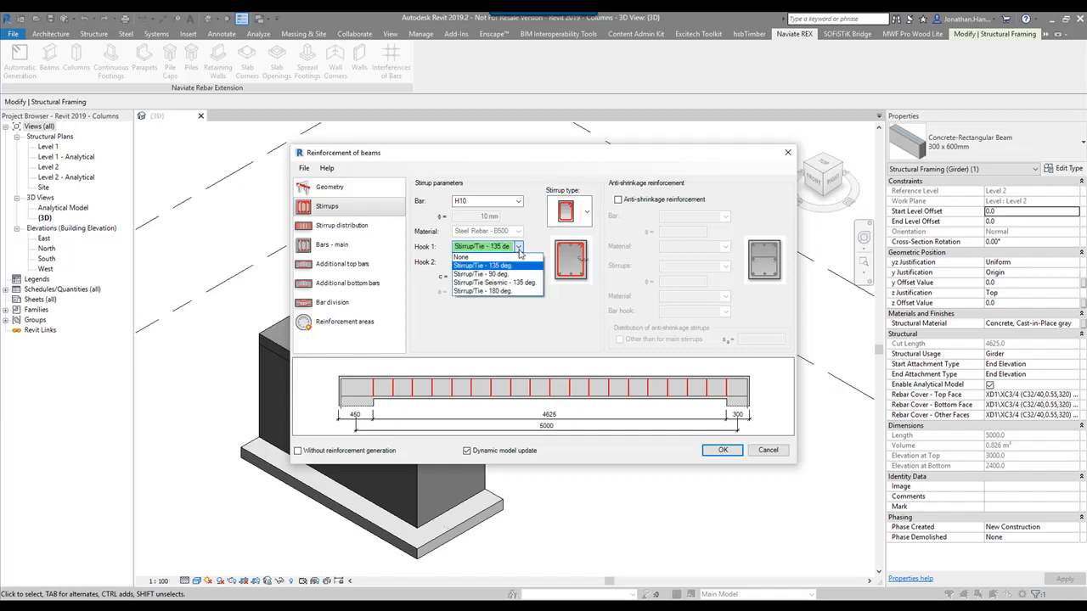
pyautogui.click(482, 265)
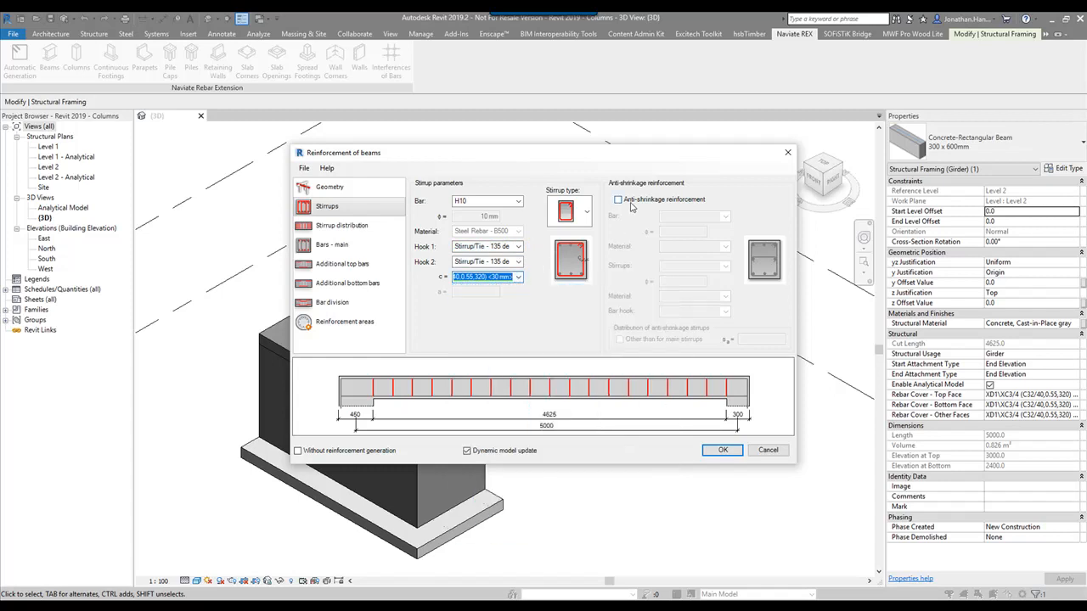
pyautogui.click(618, 199)
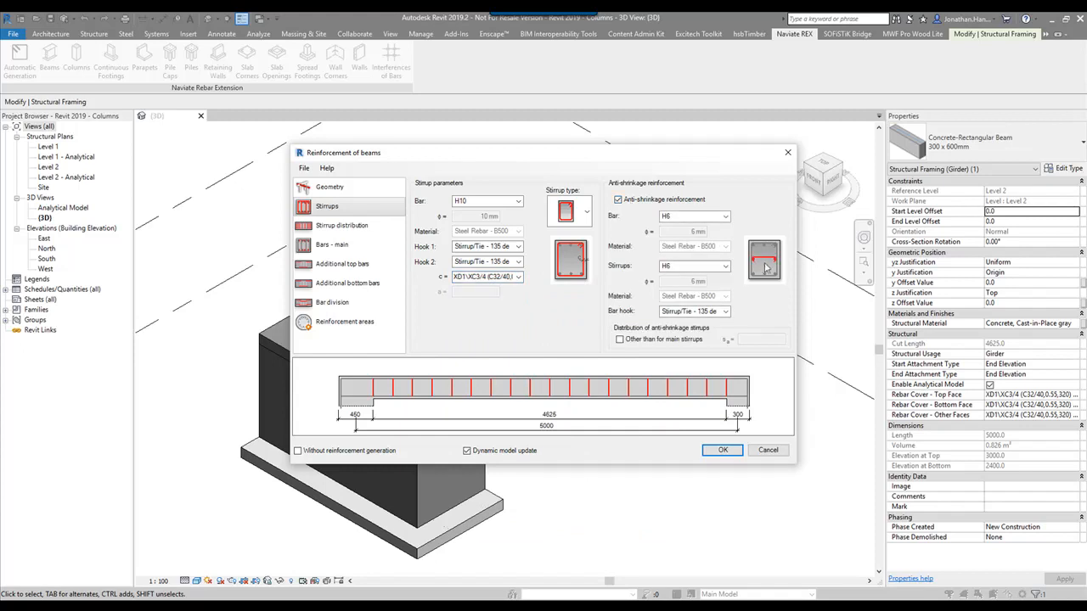
pyautogui.click(618, 199)
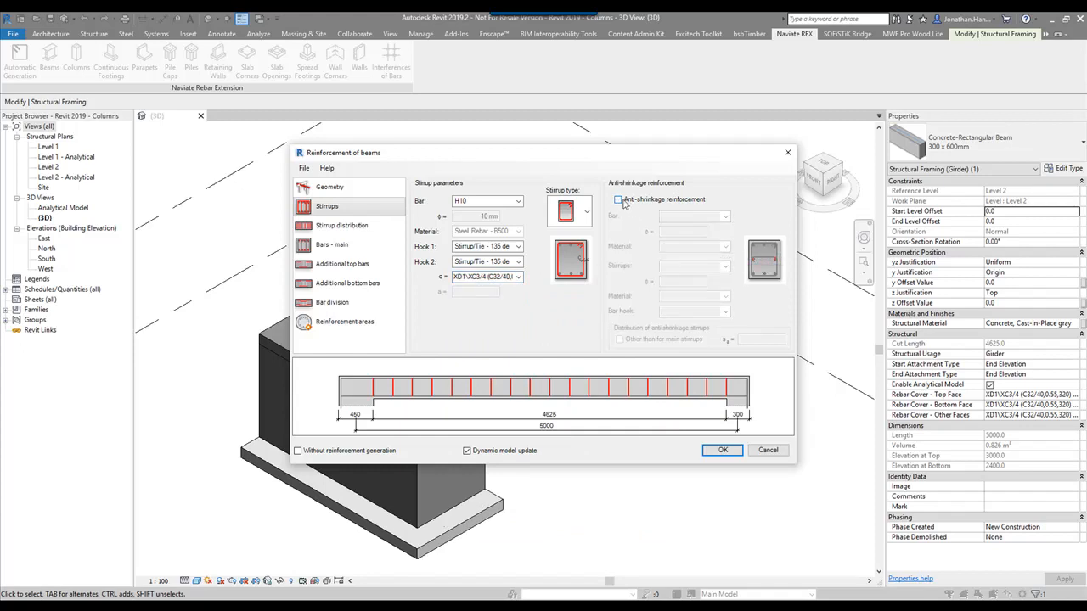
pyautogui.moveTo(411, 206)
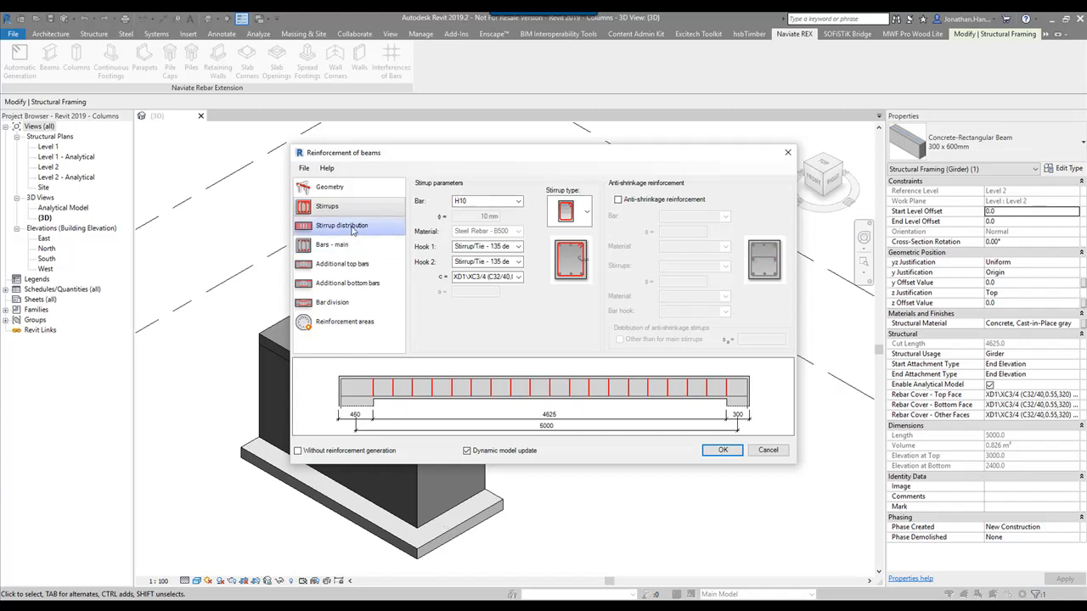
# - Switch the stirrup distribution to a zoned distribution type
pyautogui.click(342, 224)
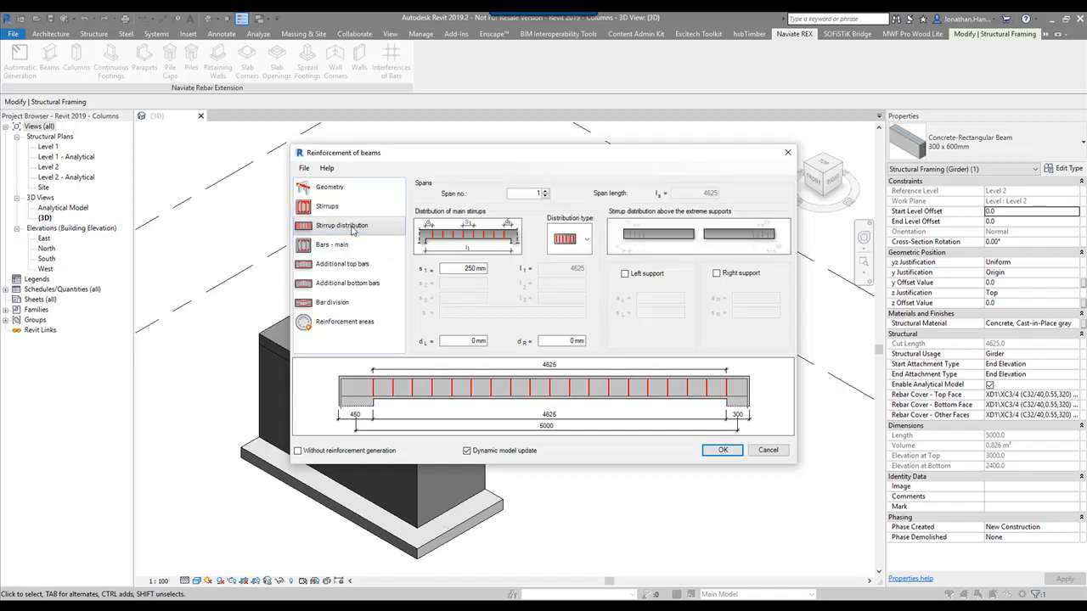
pyautogui.moveTo(506, 193)
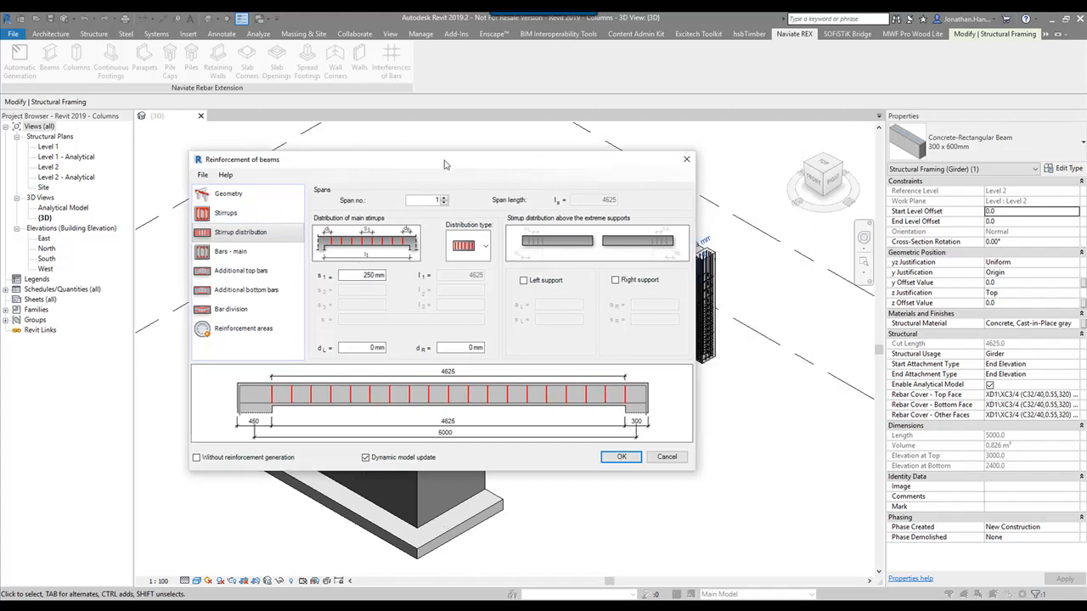
pyautogui.moveTo(441, 160); pyautogui.dragTo(331, 130)
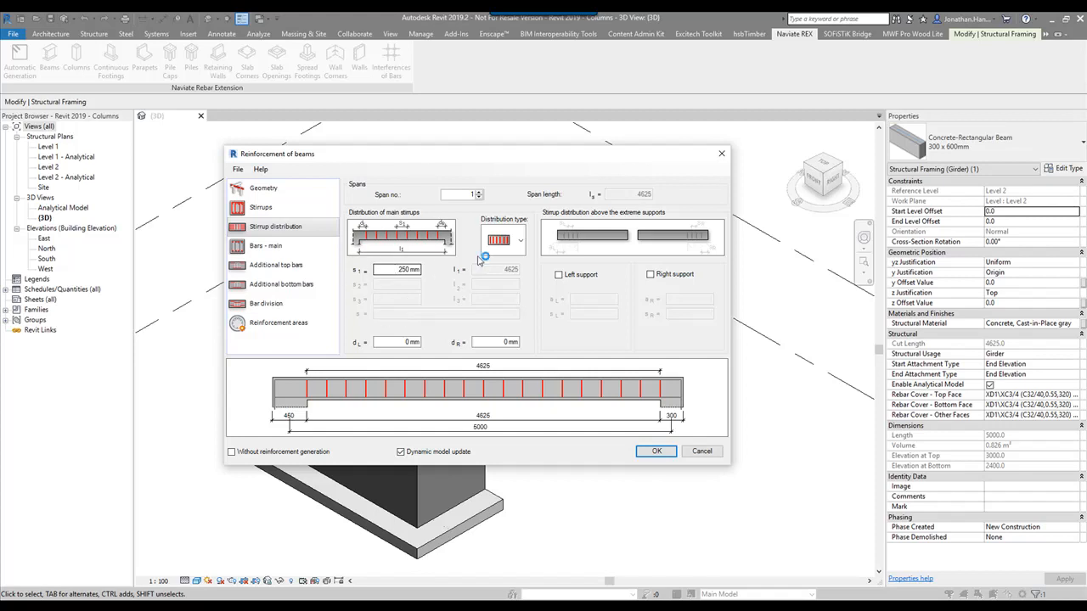
pyautogui.click(520, 241)
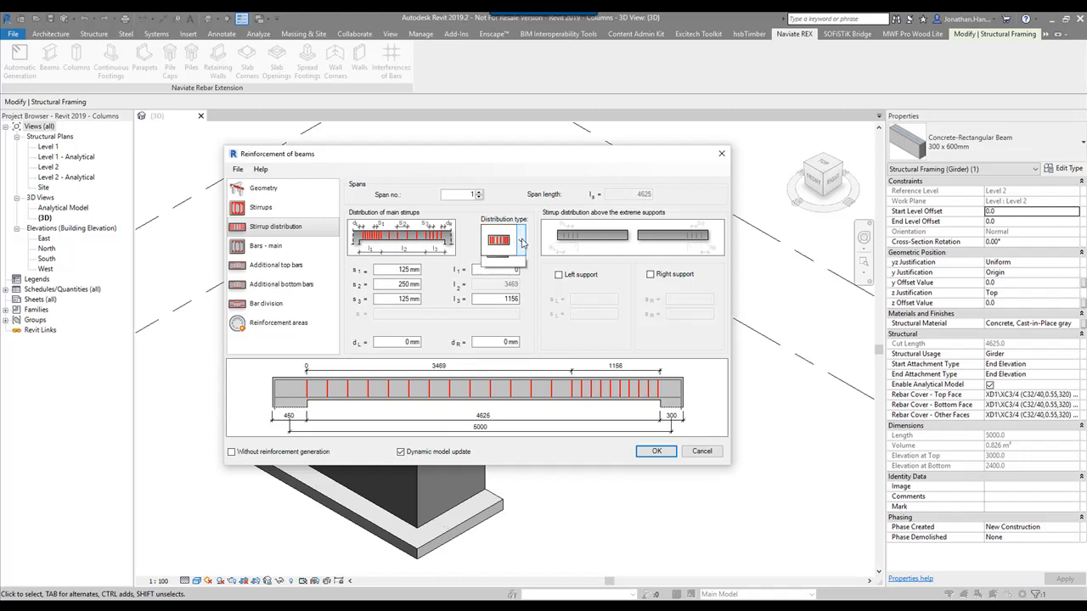
pyautogui.click(520, 241)
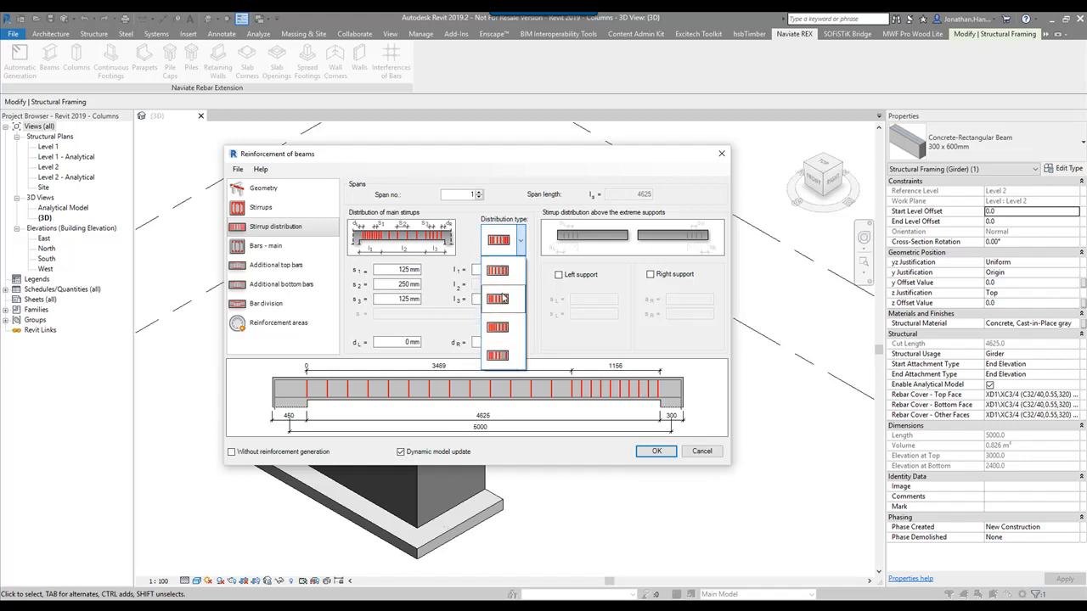
pyautogui.click(500, 237)
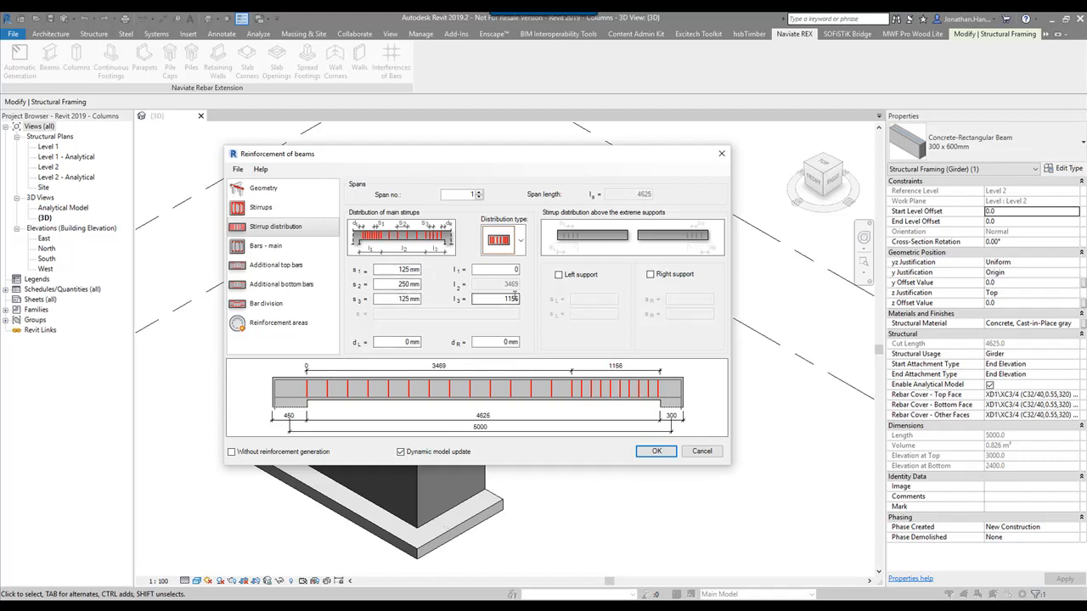
# - Enter zone spacings of 100, 300 and 100 mm with 1500 mm end lengths
pyautogui.tripleClick(492, 299)
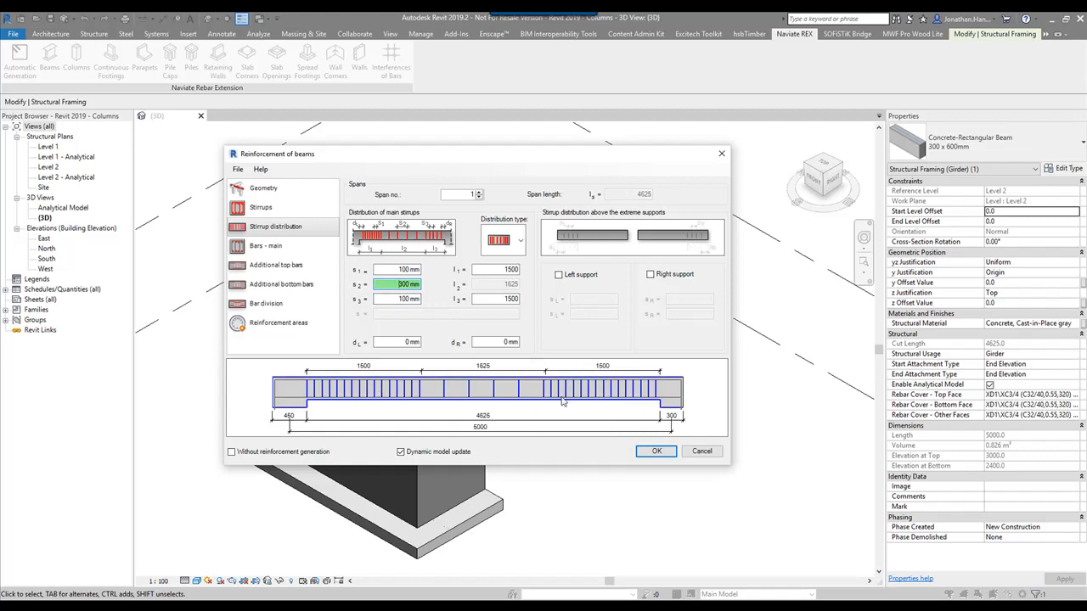
pyautogui.click(267, 246)
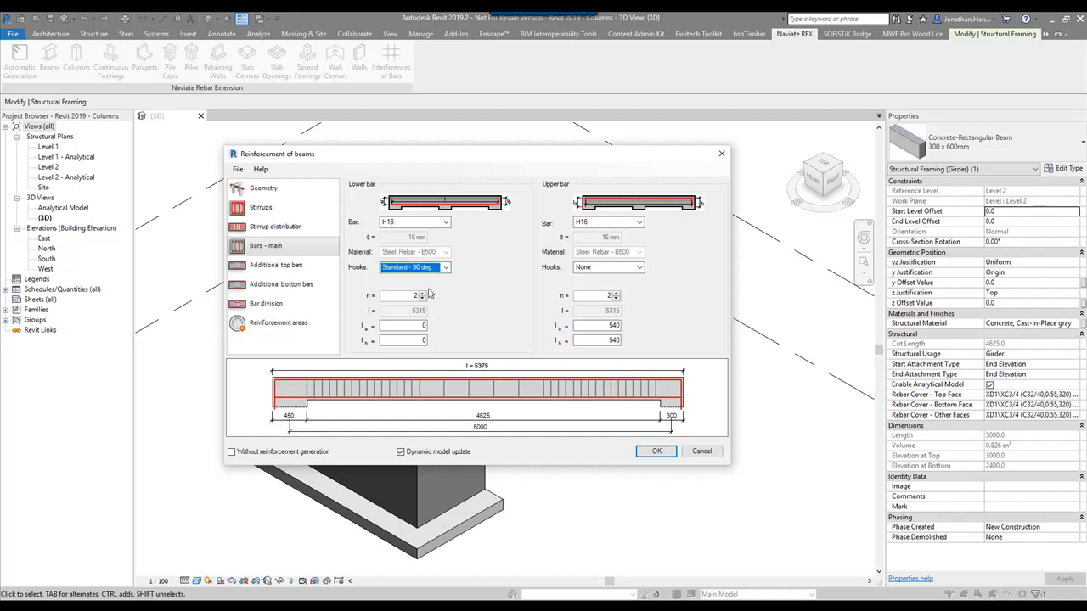
# - Review the main bar, additional top bar and additional bottom bar pages without adding support bars
pyautogui.click(414, 268)
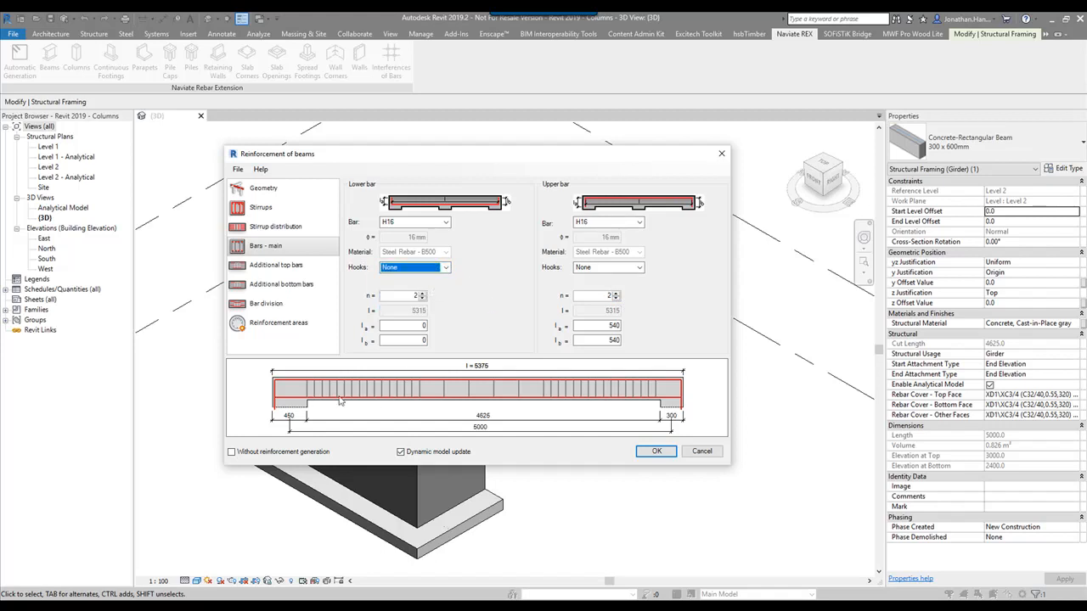
pyautogui.click(275, 265)
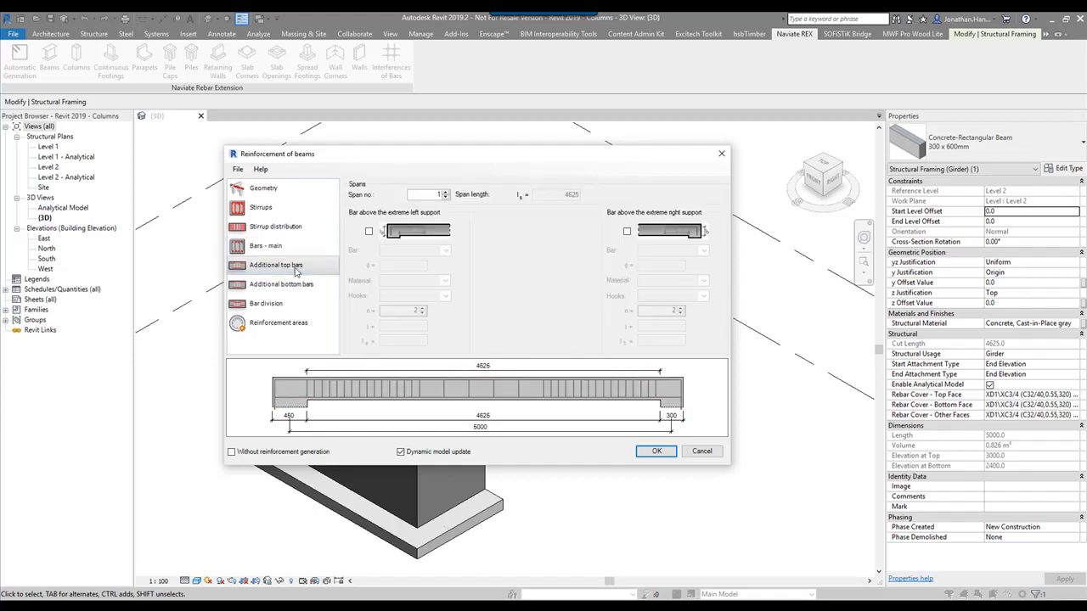
pyautogui.click(282, 285)
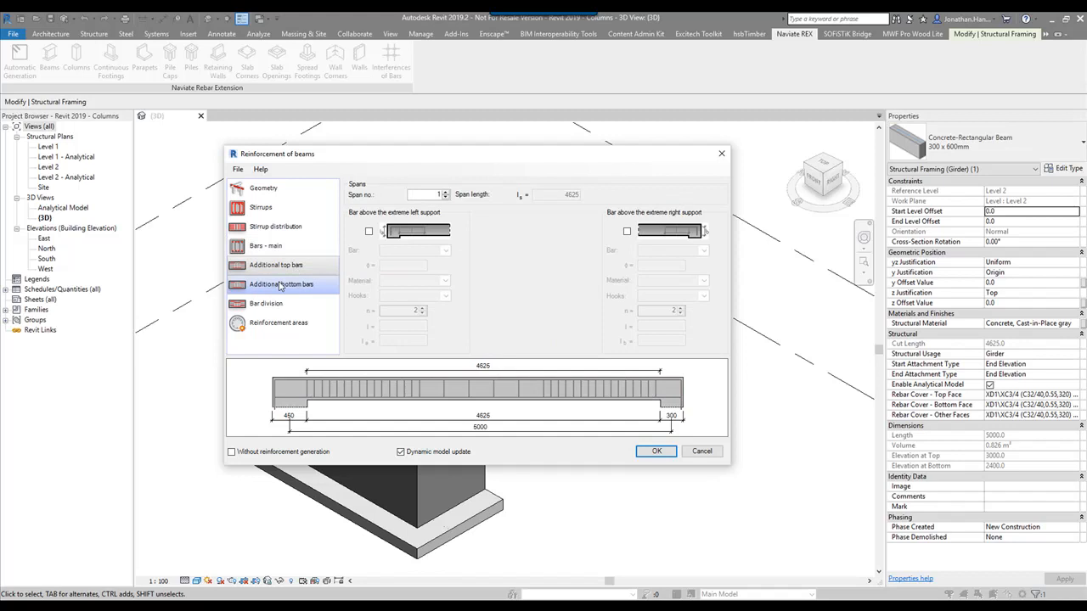
pyautogui.click(265, 302)
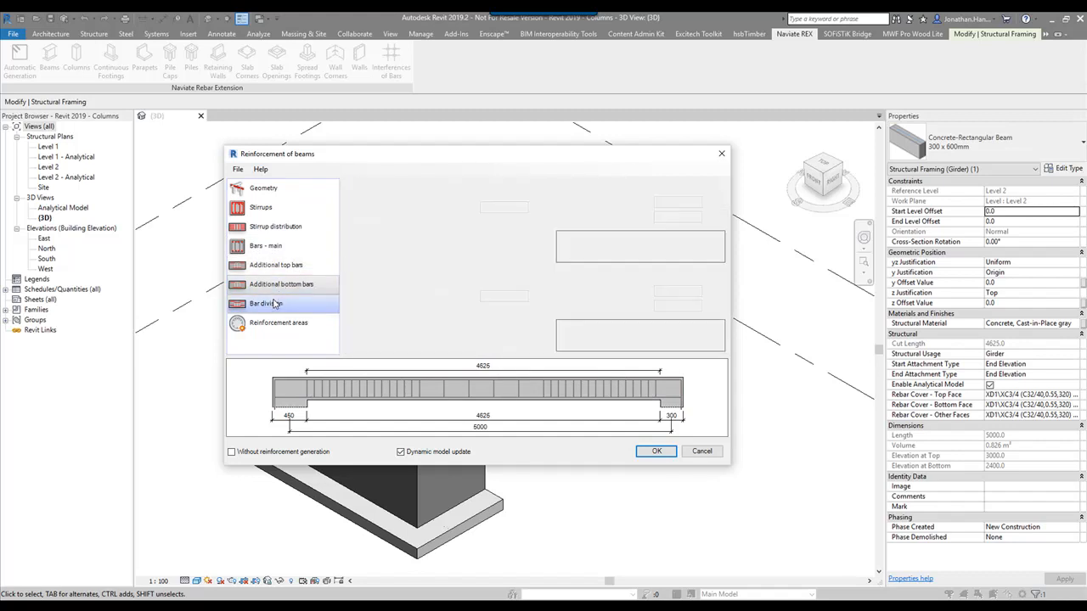
# - Review bar division, leaving division of main top and bottom bars off
pyautogui.click(265, 303)
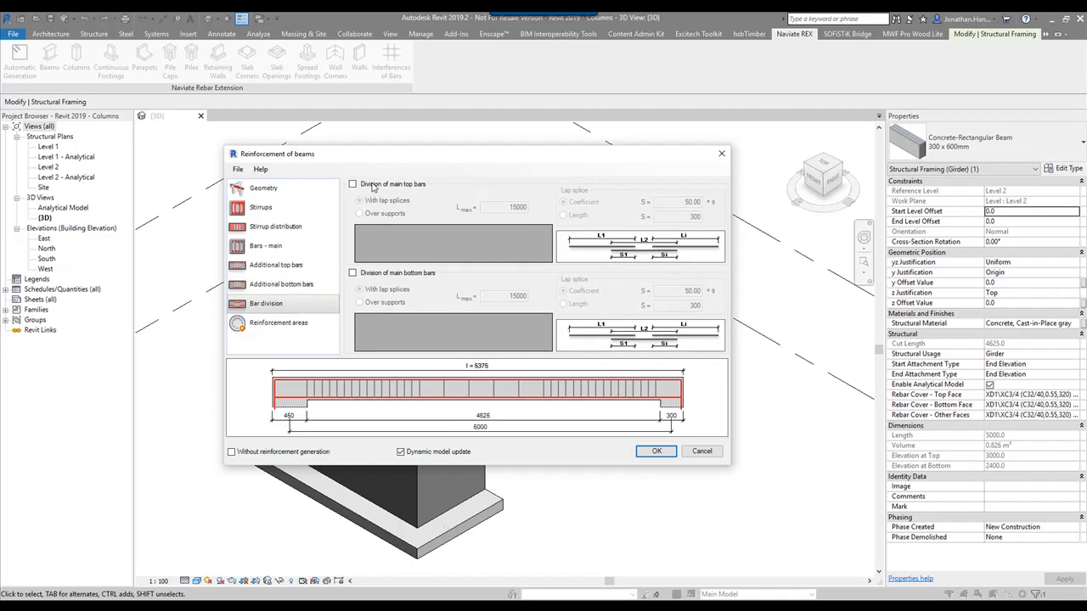
pyautogui.click(353, 183)
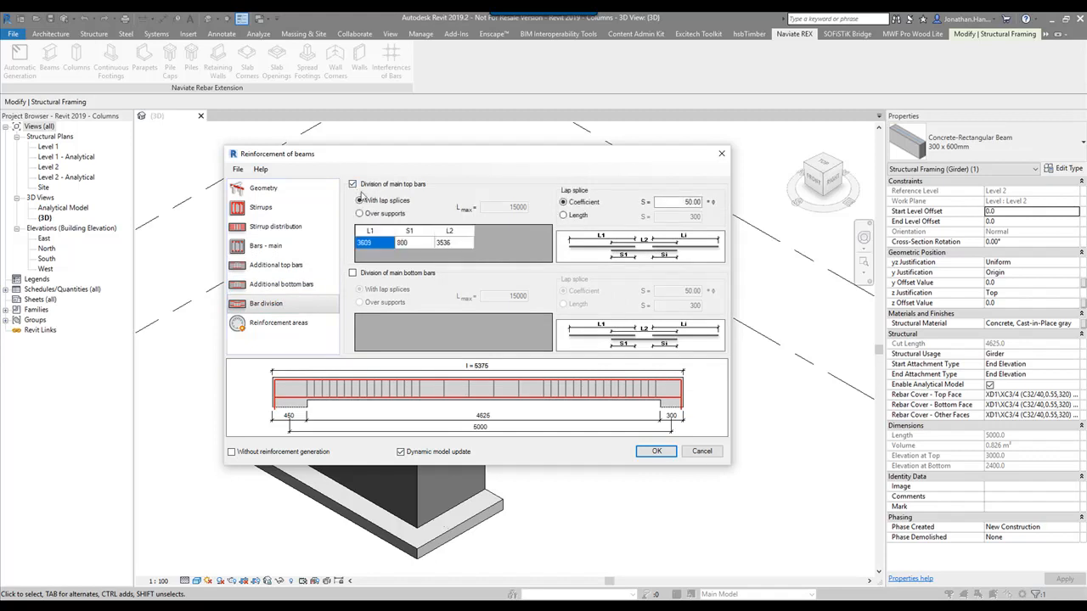
pyautogui.click(353, 184)
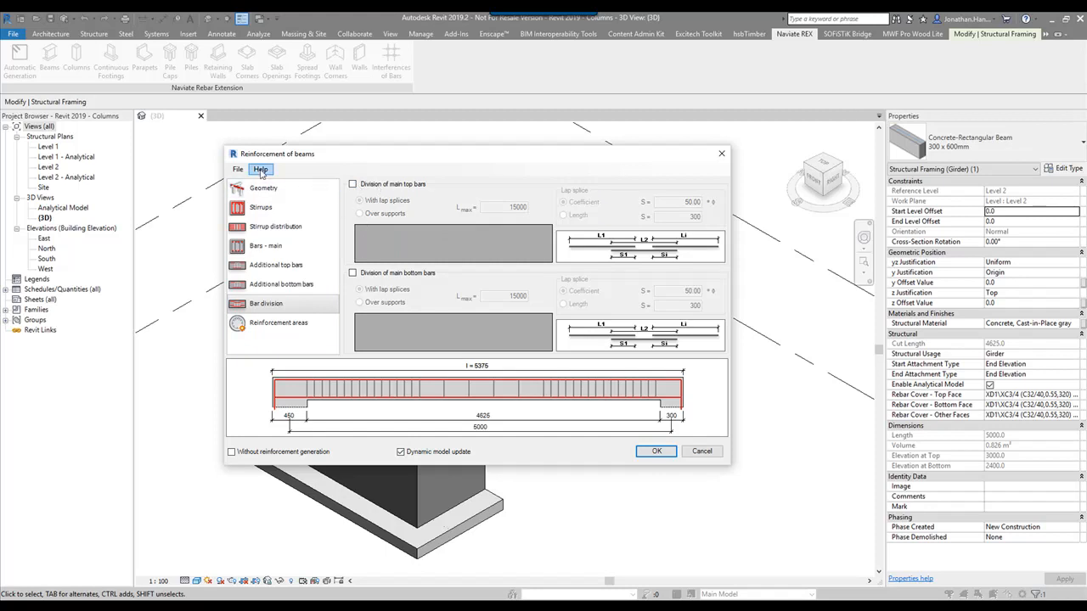
# - Save the reinforcement settings to a file named Beam
pyautogui.click(237, 170)
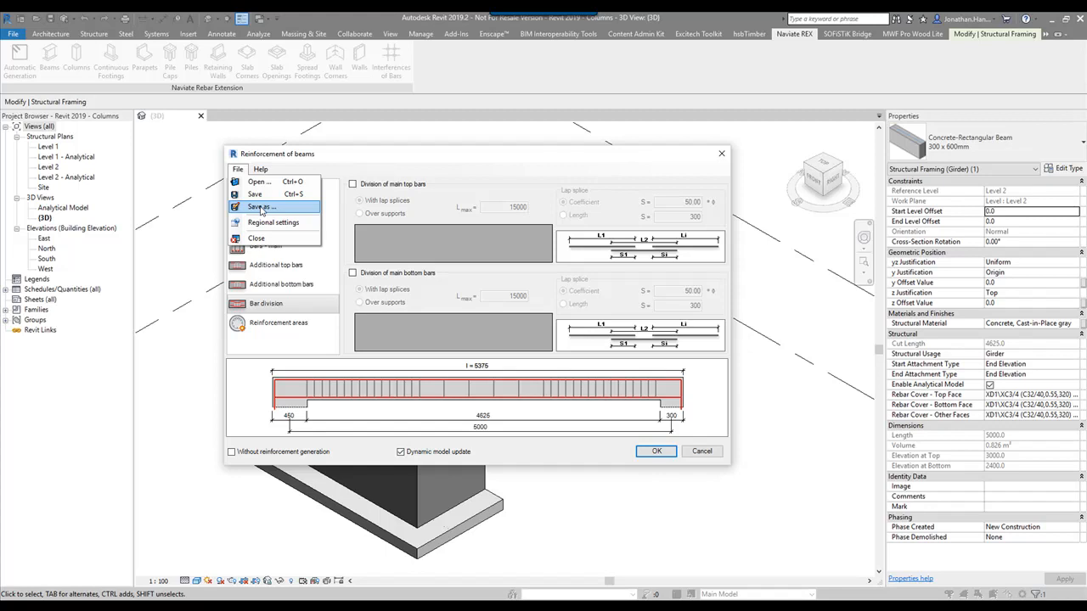
pyautogui.click(262, 207)
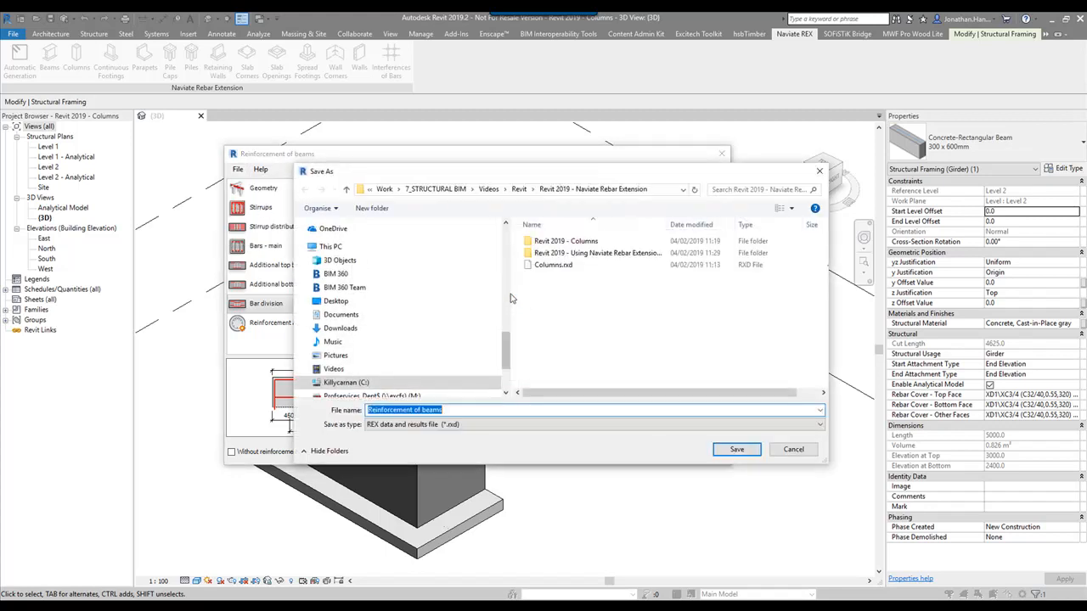
pyautogui.write('Beam')
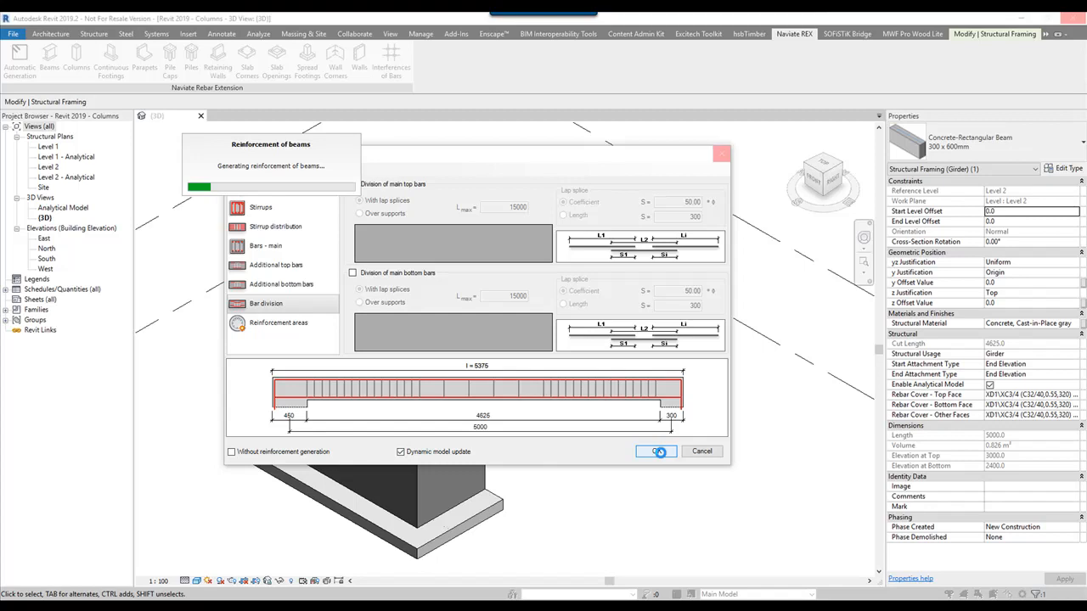
# - Generate the beam reinforcement and deselect to view the stirrups and main bars in 3D
pyautogui.click(656, 452)
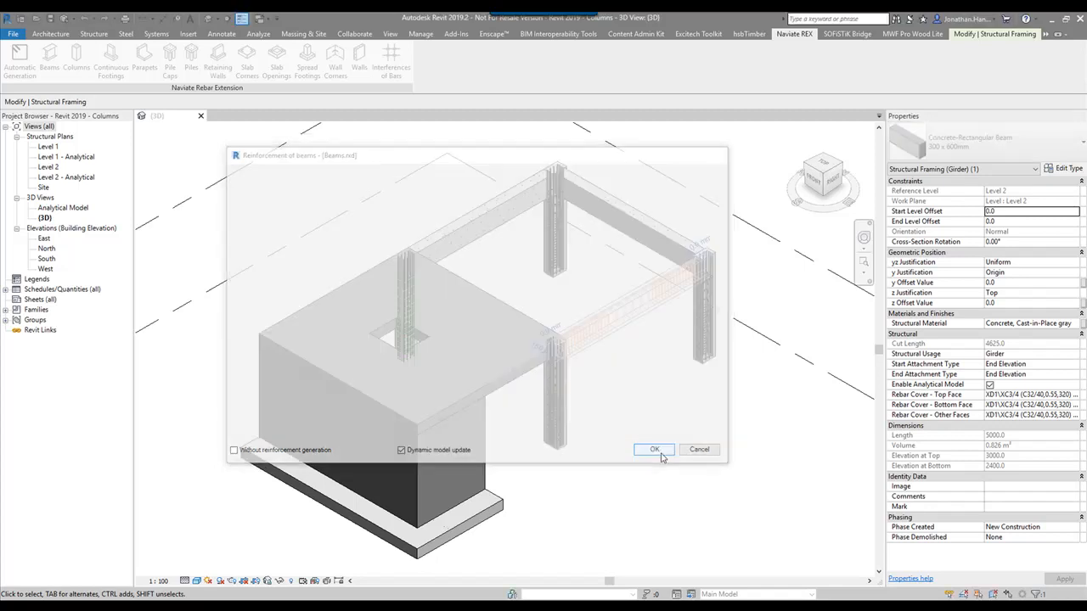
pyautogui.click(654, 448)
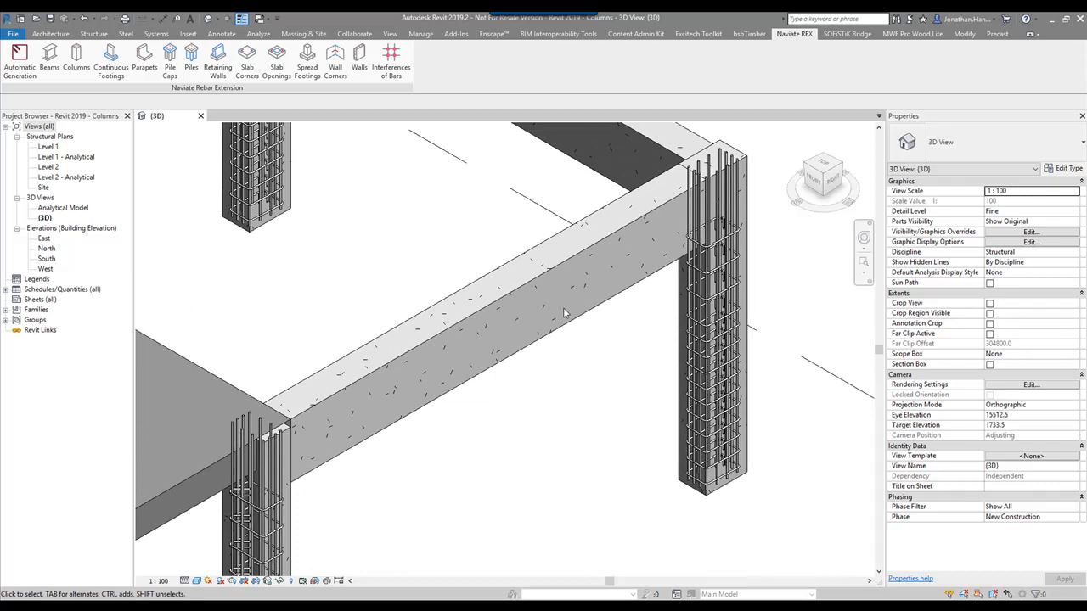
pyautogui.moveTo(698, 34)
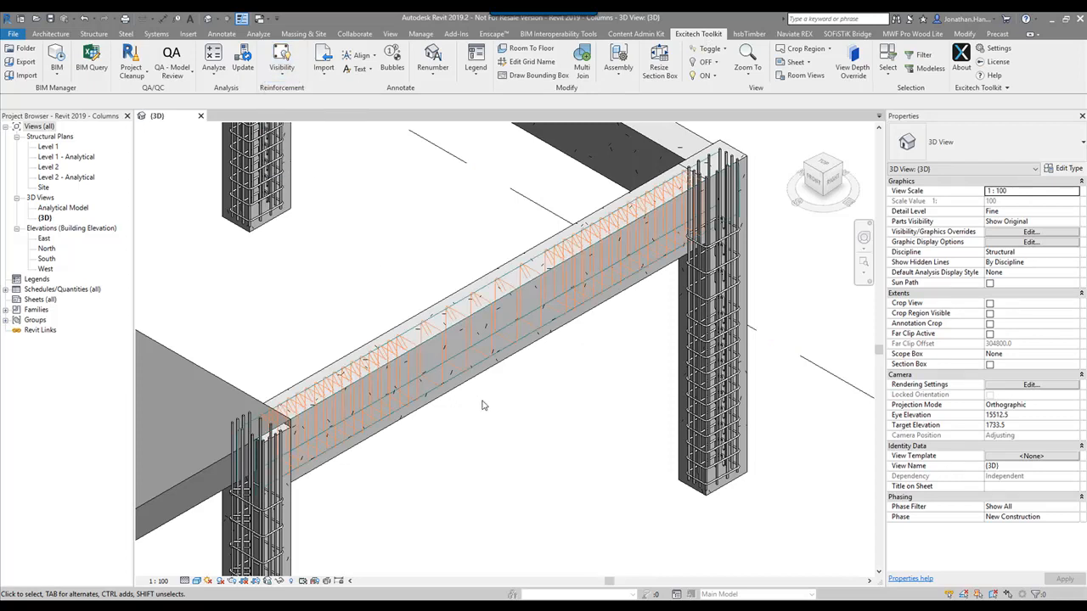
# - Orbit along the beam to inspect the H10 stirrup spacing, then zoom back to the whole frame
pyautogui.moveTo(482, 404); pyautogui.dragTo(465, 441)
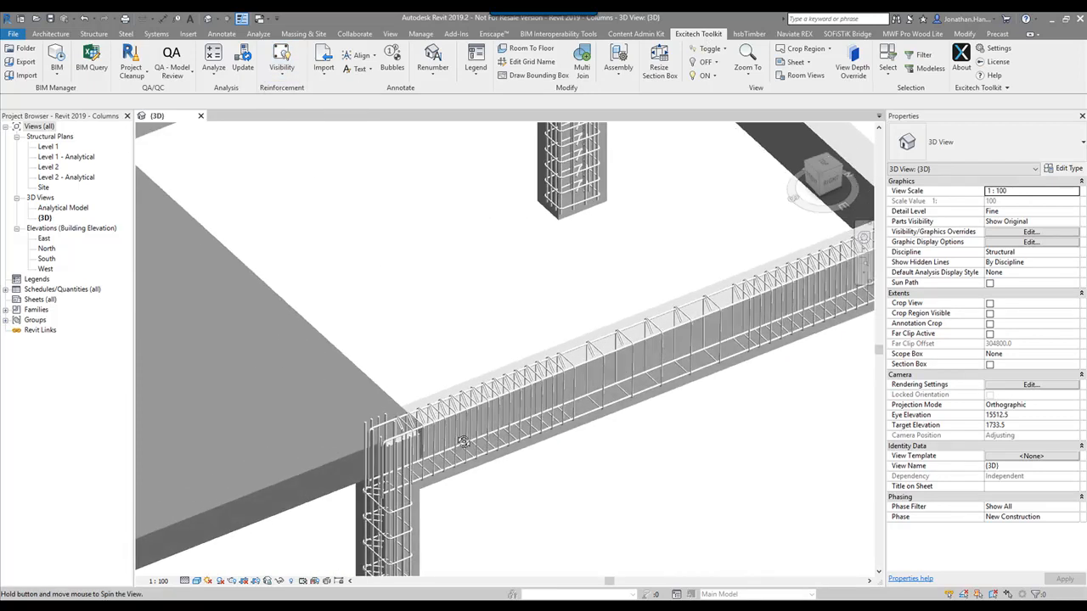
pyautogui.click(467, 399)
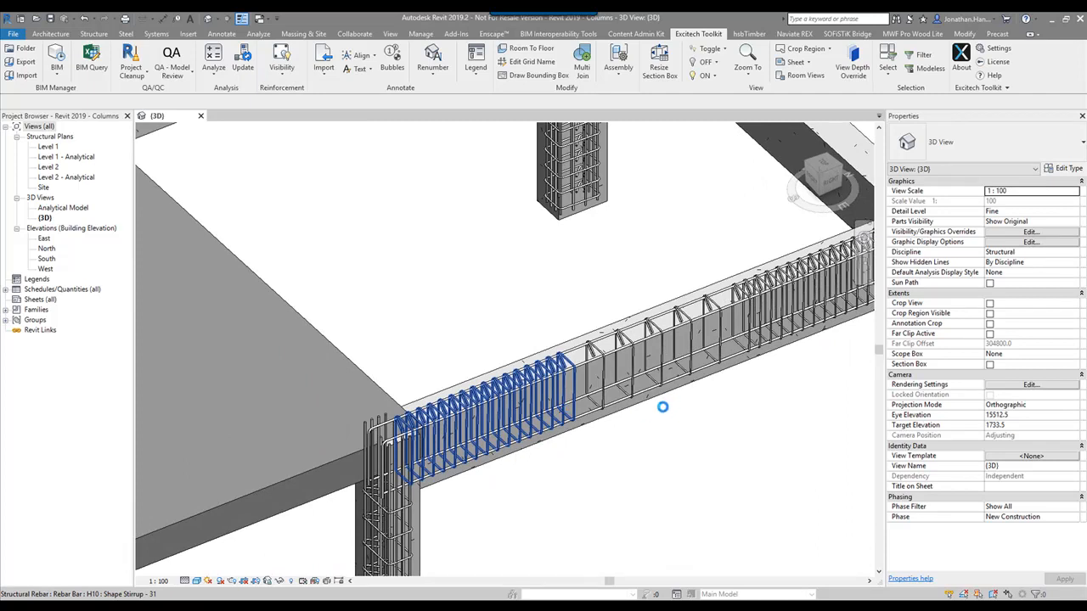
pyautogui.moveTo(663, 408); pyautogui.dragTo(670, 270)
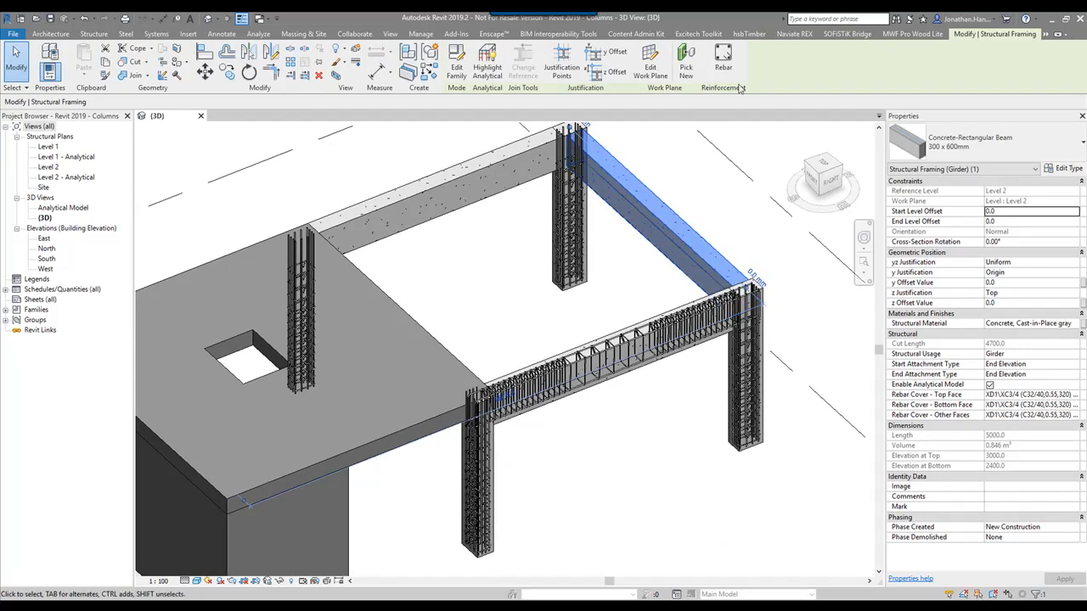
# - Reinforce the second beam by loading the saved Beams.rxd settings file
pyautogui.click(793, 34)
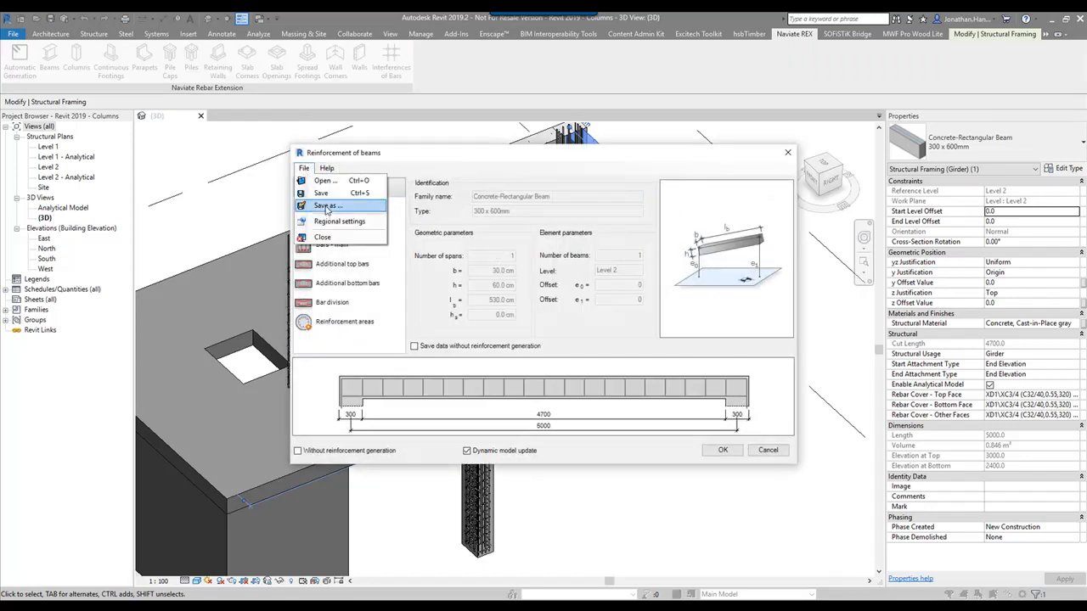
pyautogui.click(326, 180)
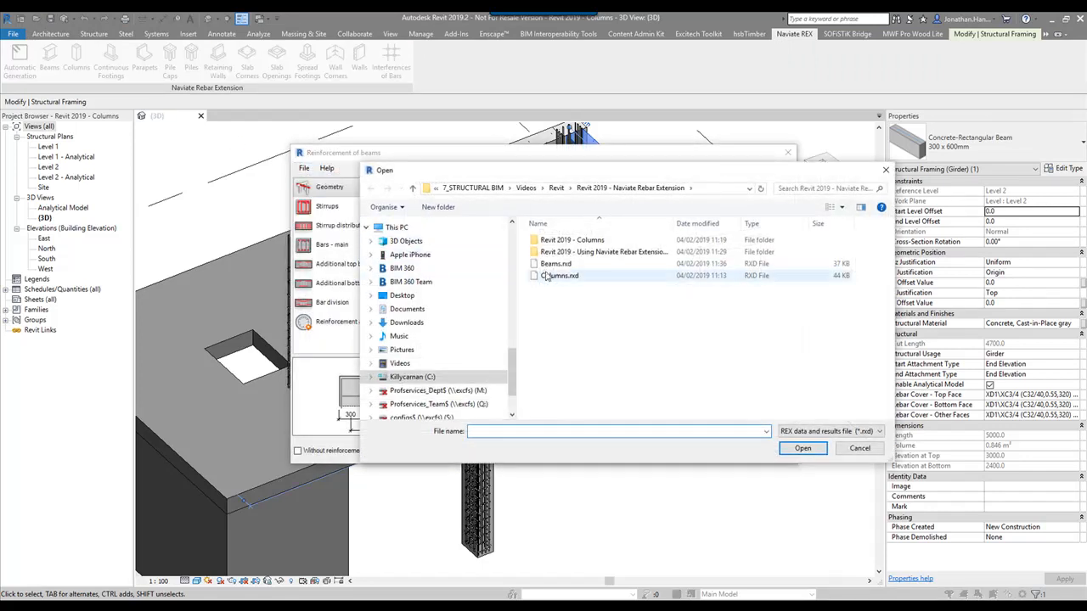
pyautogui.click(801, 449)
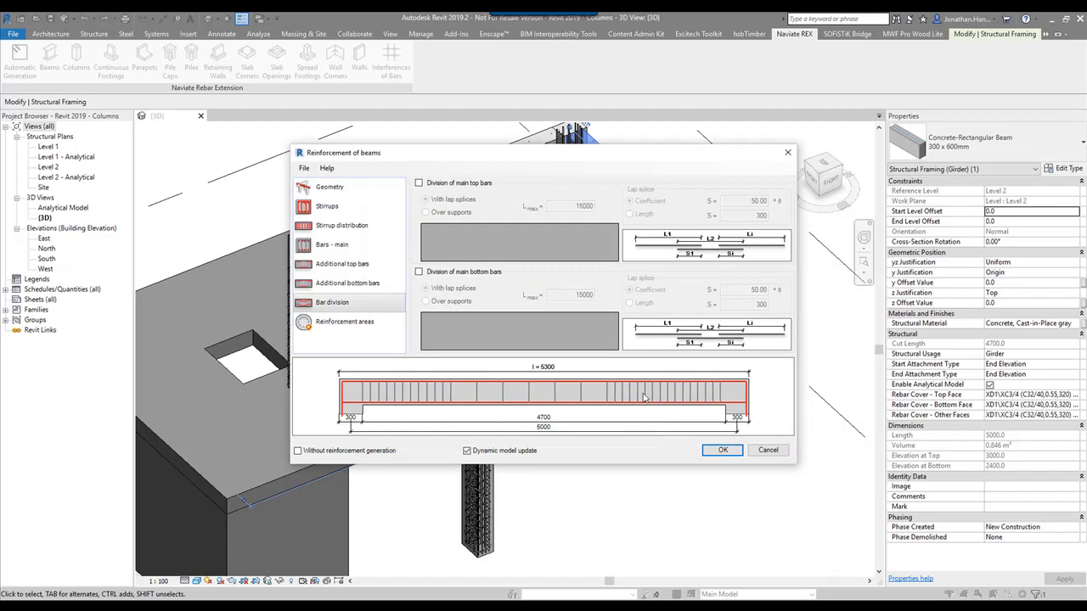
pyautogui.moveTo(767, 441)
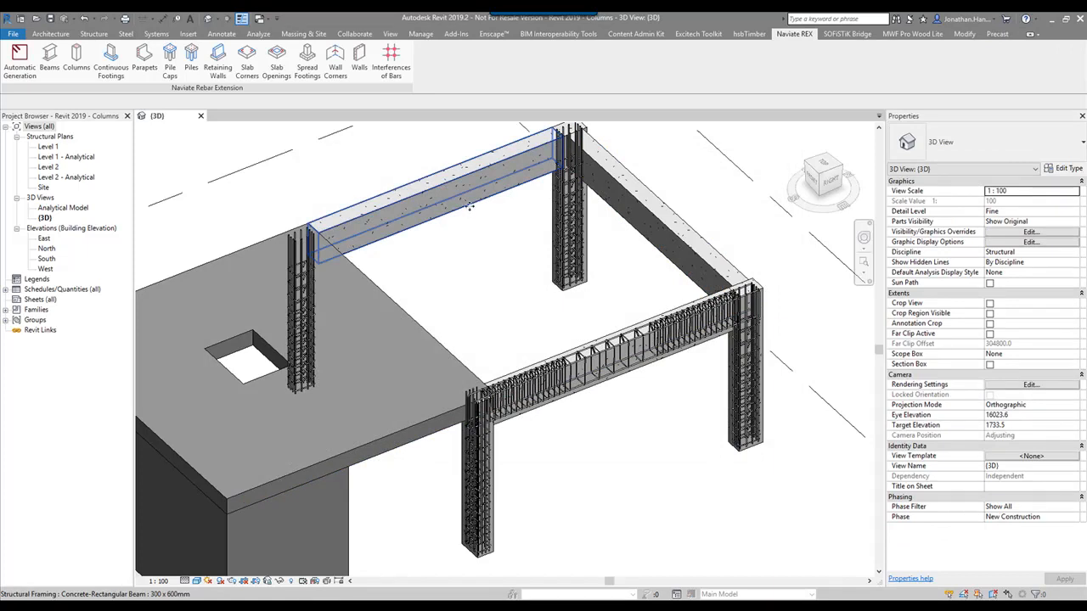
# - Reinforce the third beam from Beams.rxd, accepting the adjustment to its different geometry
pyautogui.click(433, 187)
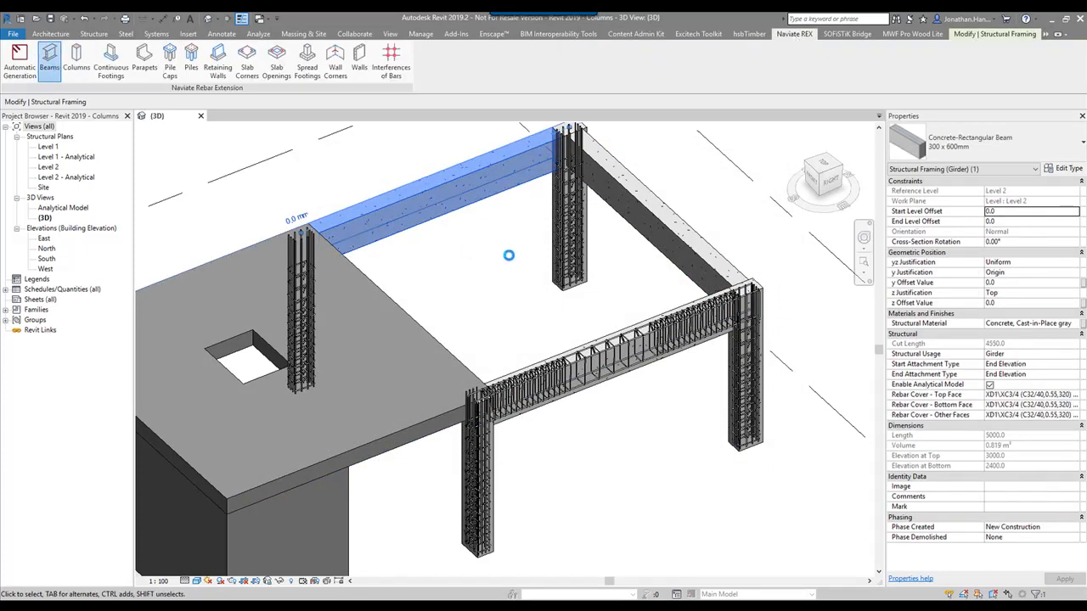
pyautogui.click(302, 168)
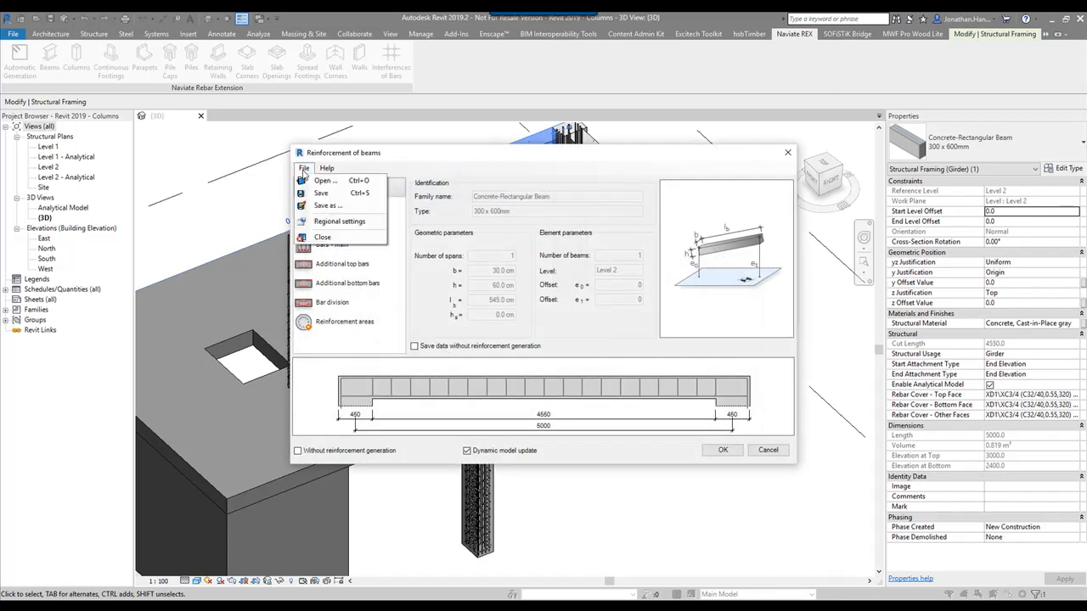
pyautogui.click(326, 180)
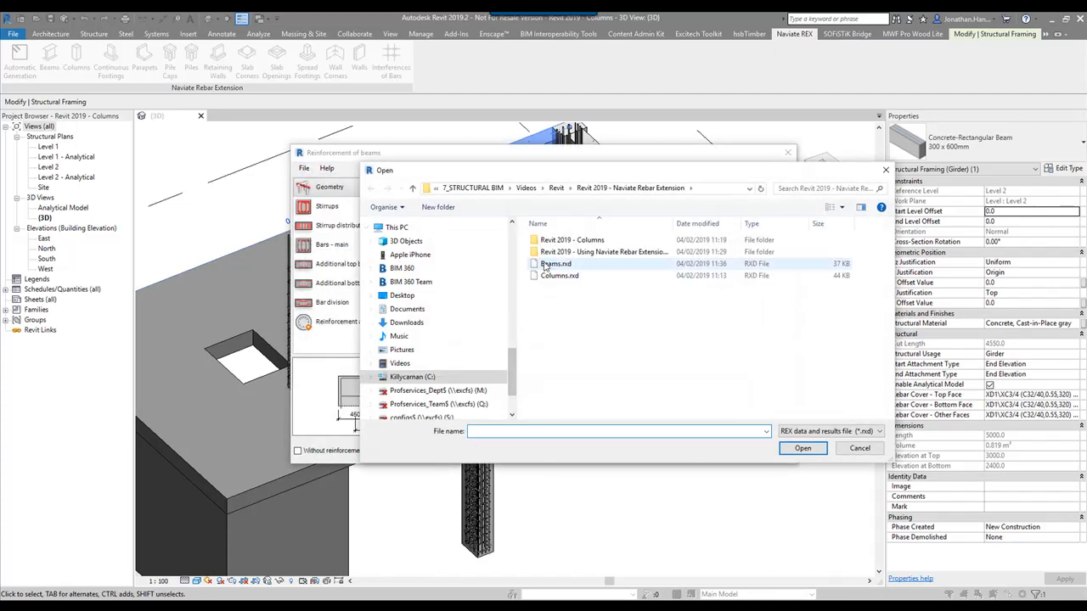
pyautogui.click(801, 448)
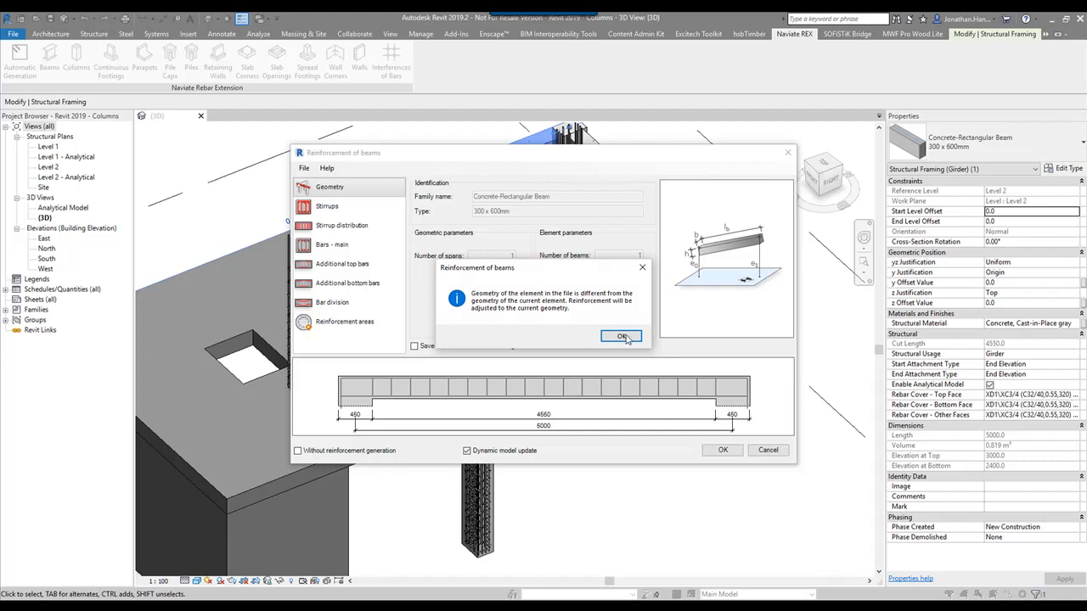
pyautogui.click(622, 337)
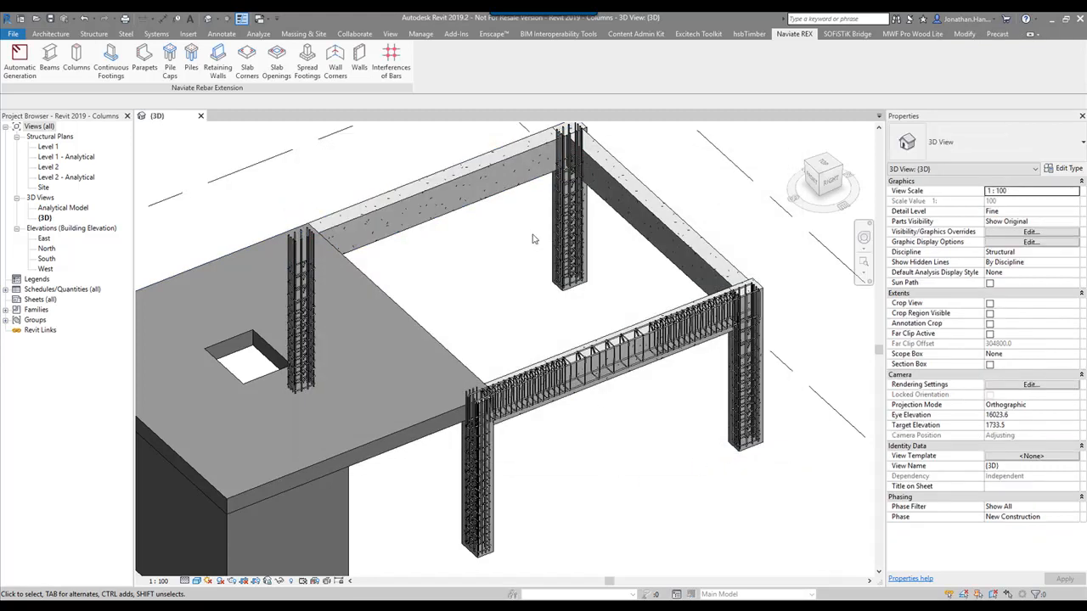
pyautogui.click(698, 34)
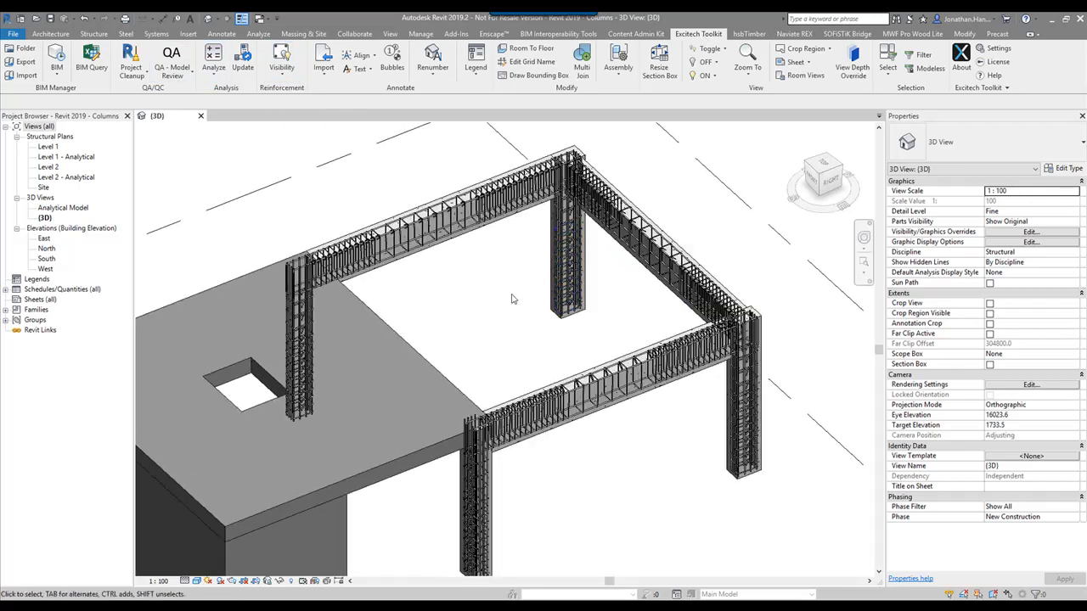
pyautogui.moveTo(513, 299); pyautogui.dragTo(548, 339)
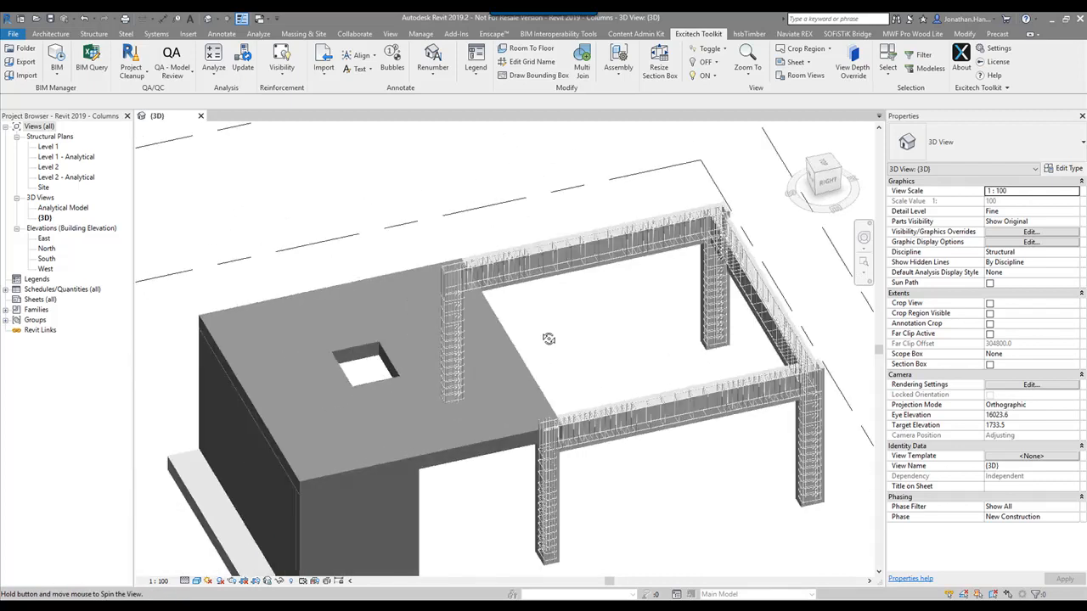
pyautogui.moveTo(550, 339); pyautogui.dragTo(608, 329)
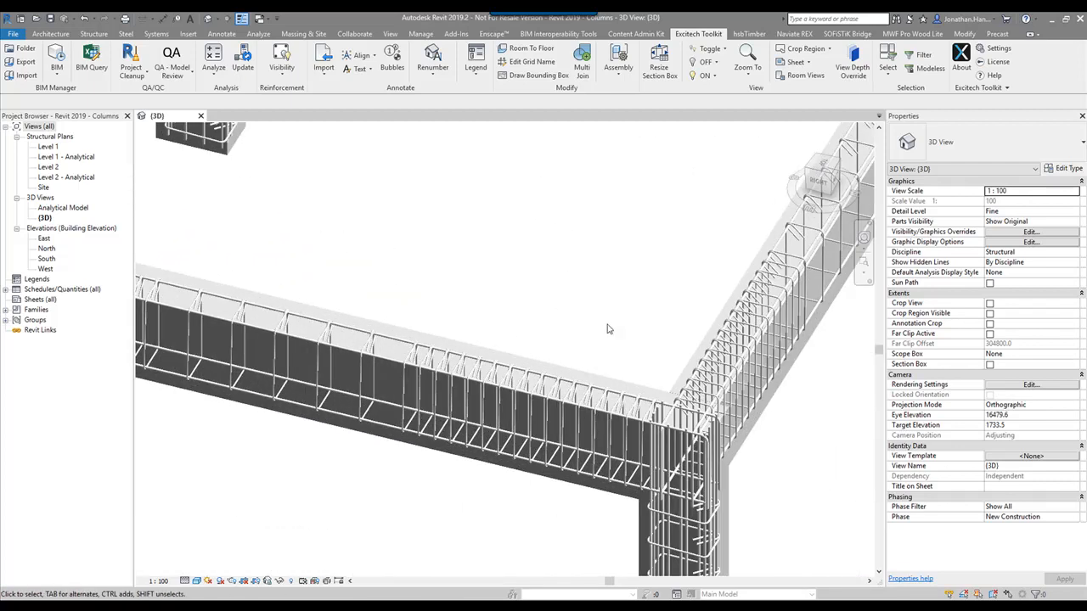